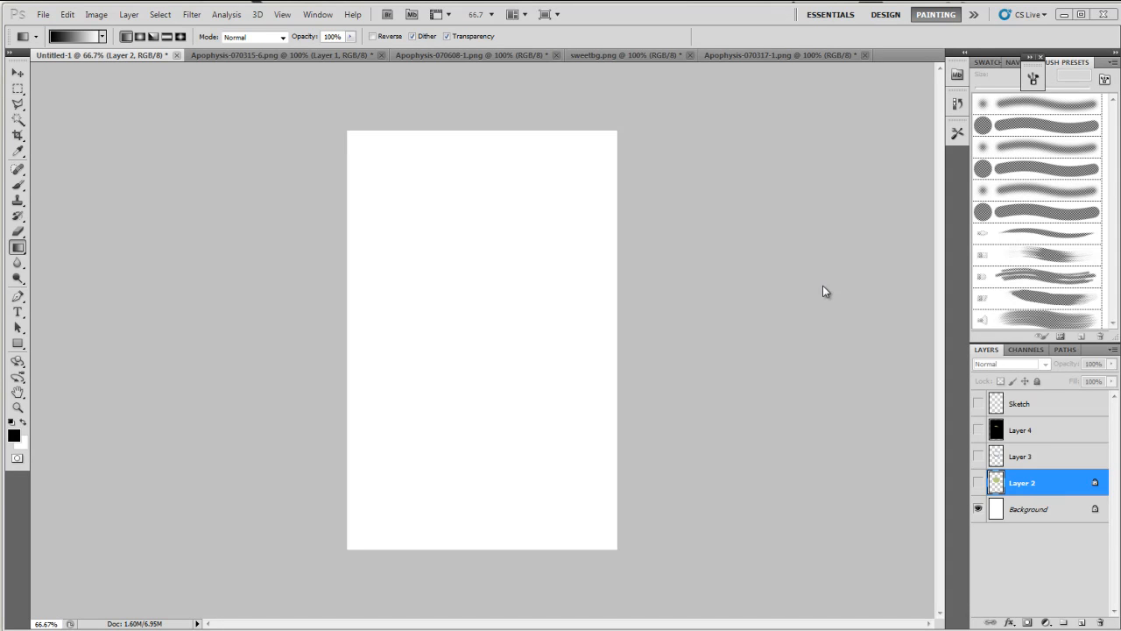
mouse_move(810, 264)
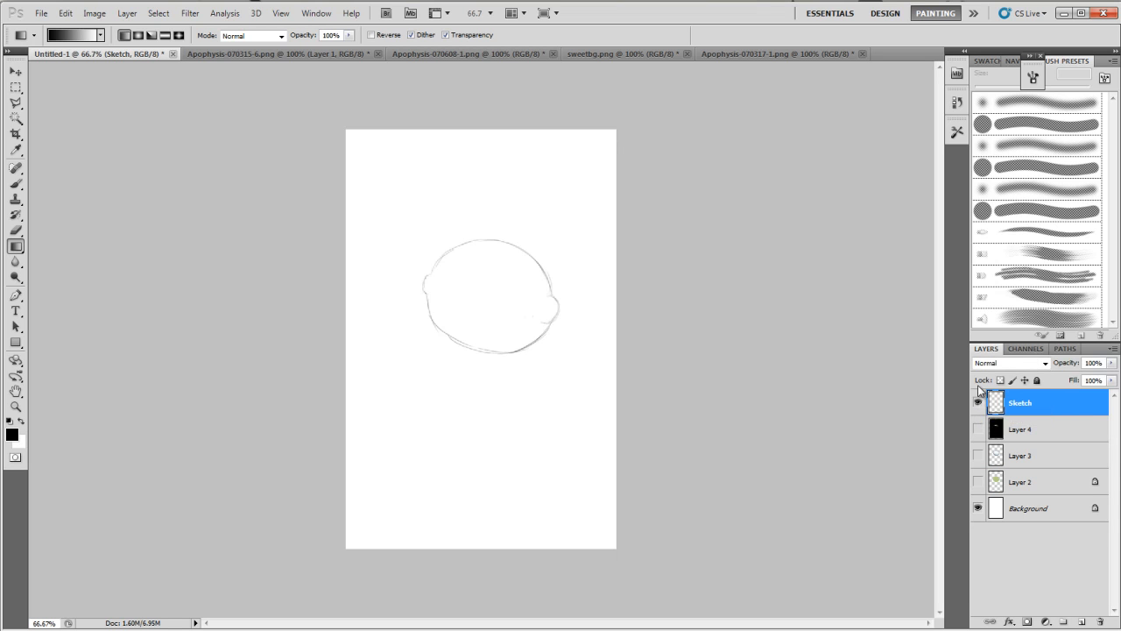
mouse_move(445, 224)
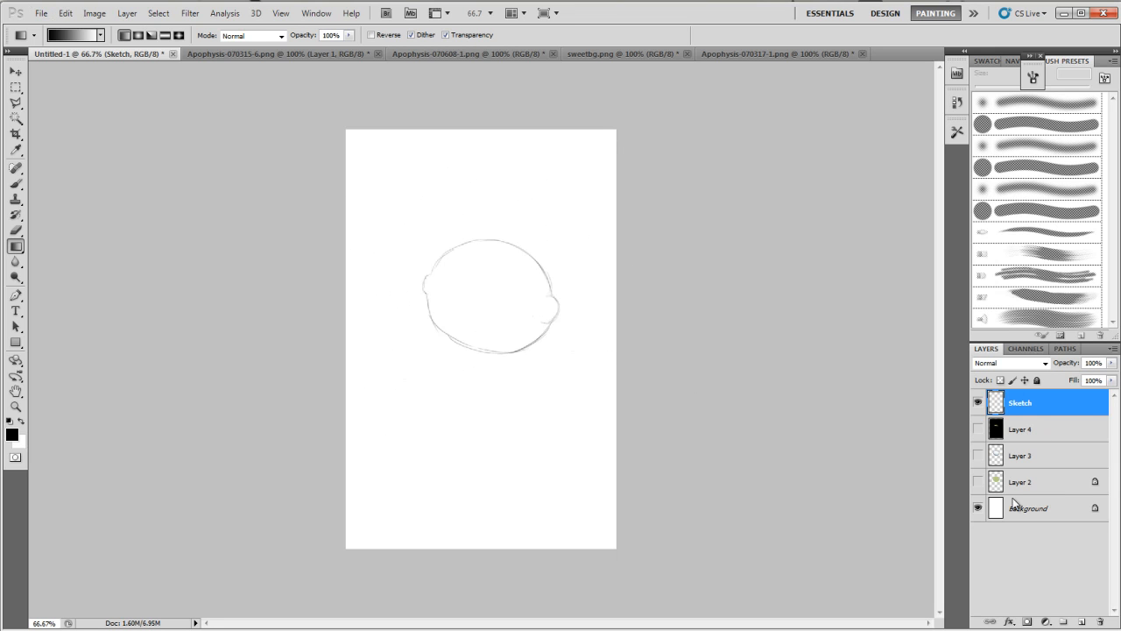
Hide and reshow the white Background layer, then make Background the active layer.
left_click(976, 508)
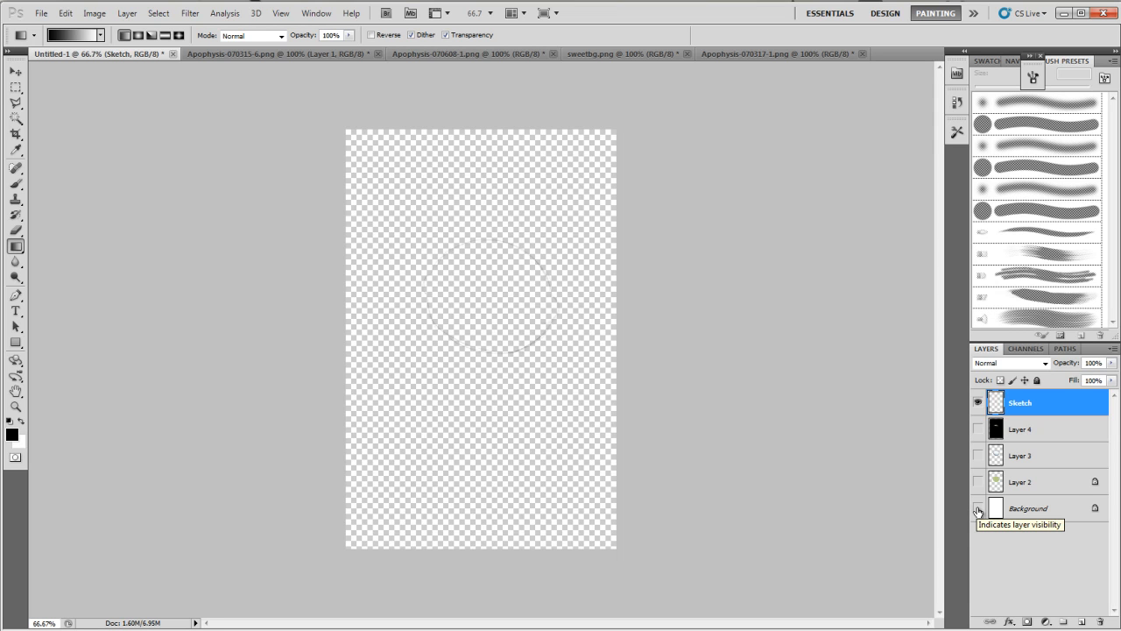
left_click(977, 508)
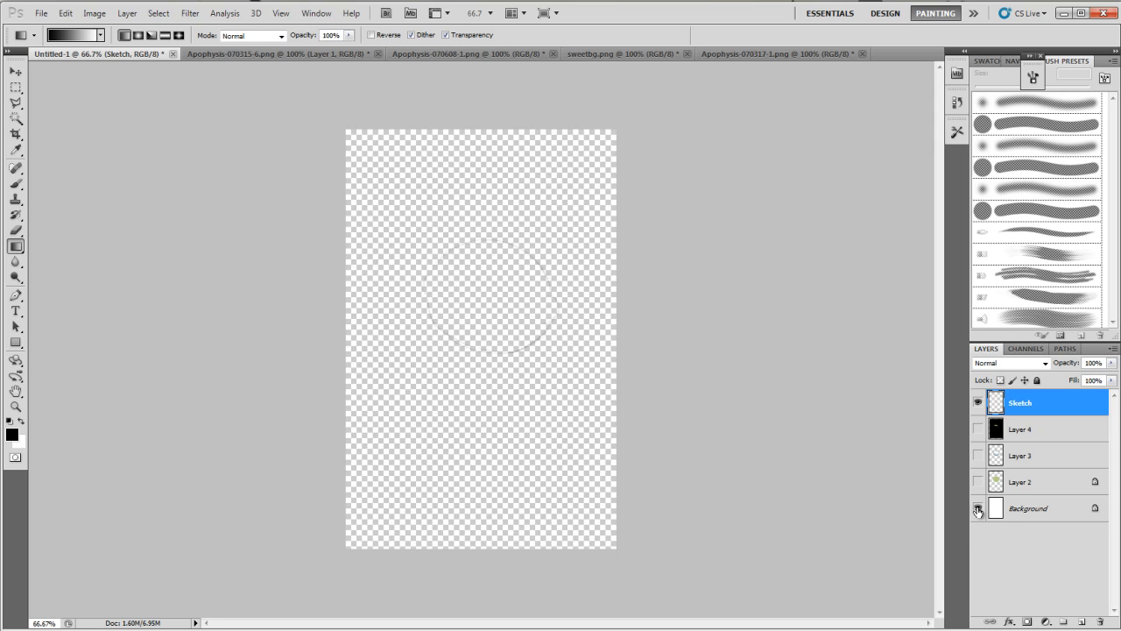
left_click(976, 508)
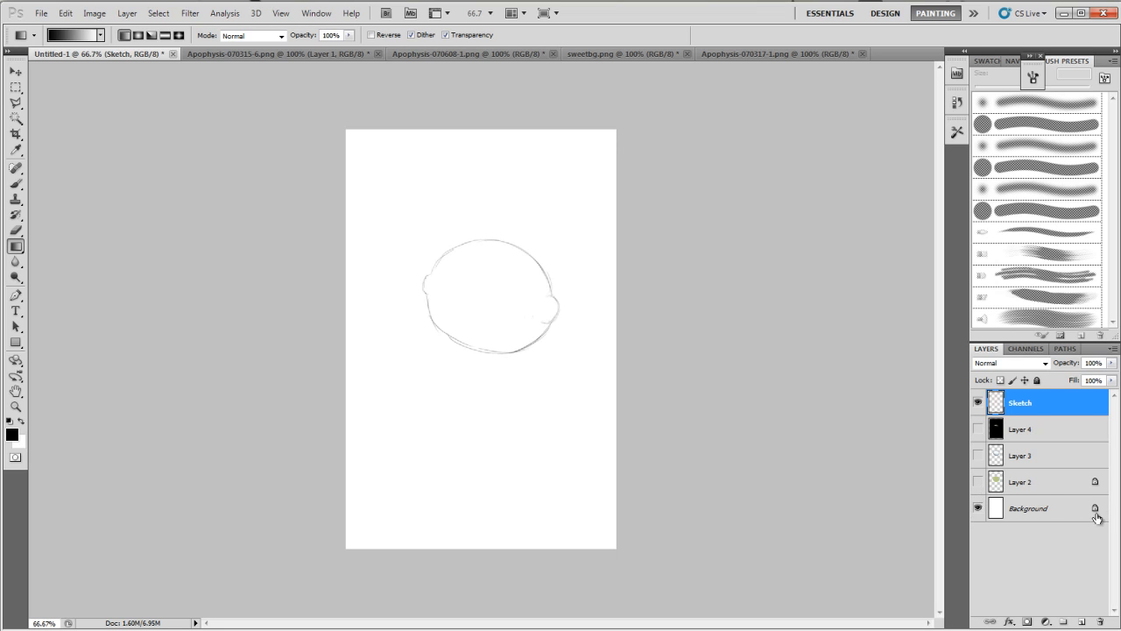
mouse_move(1029, 495)
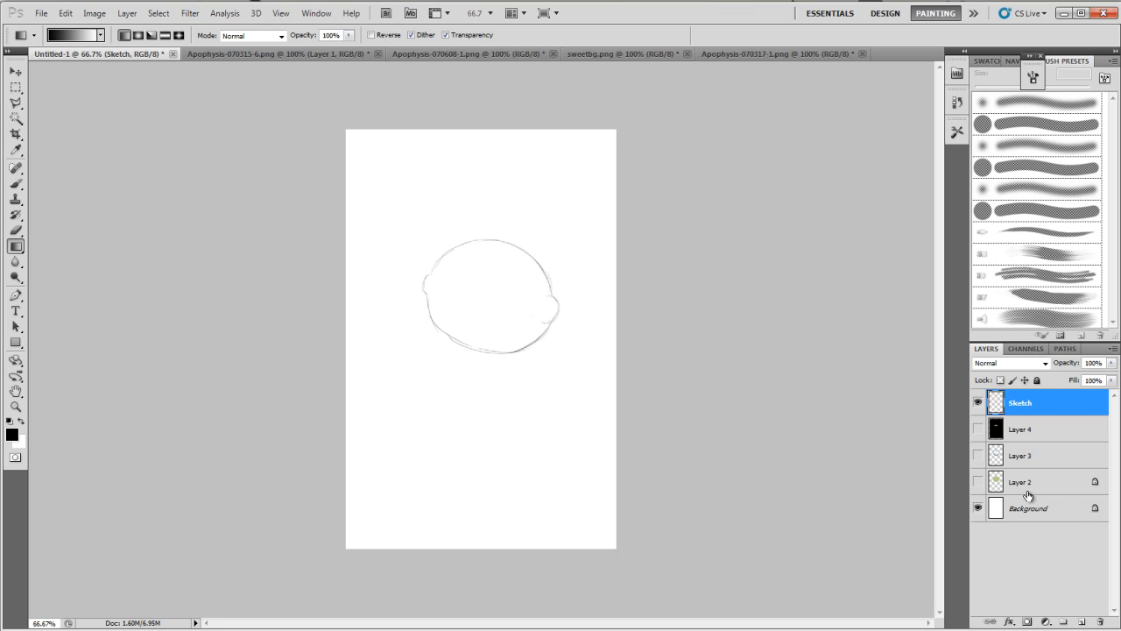
mouse_move(1042, 511)
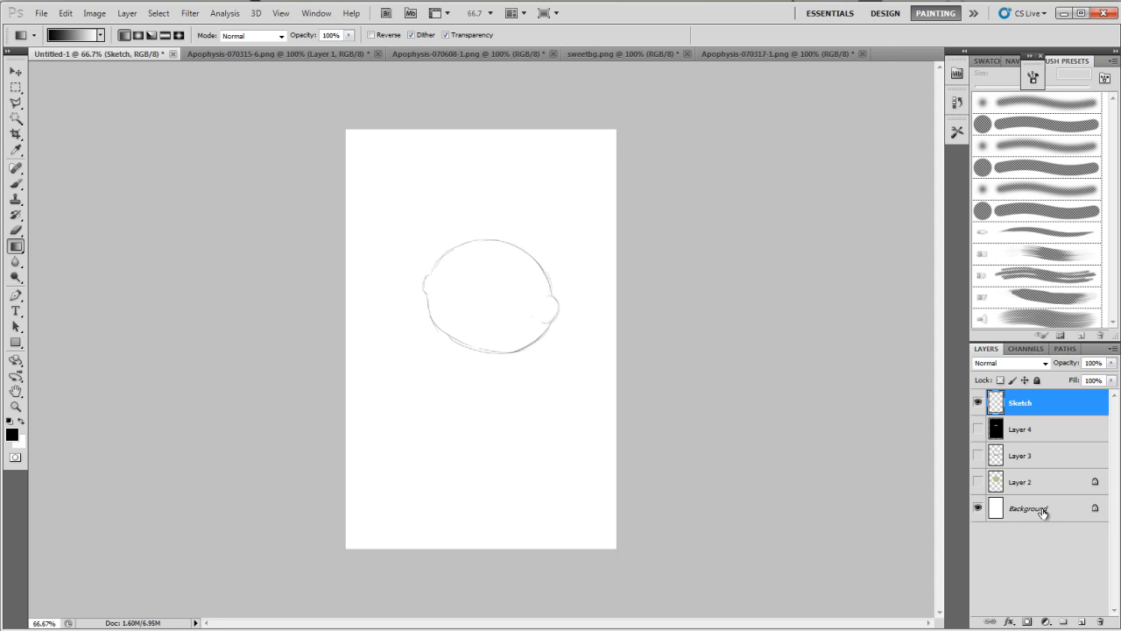
left_click(1040, 509)
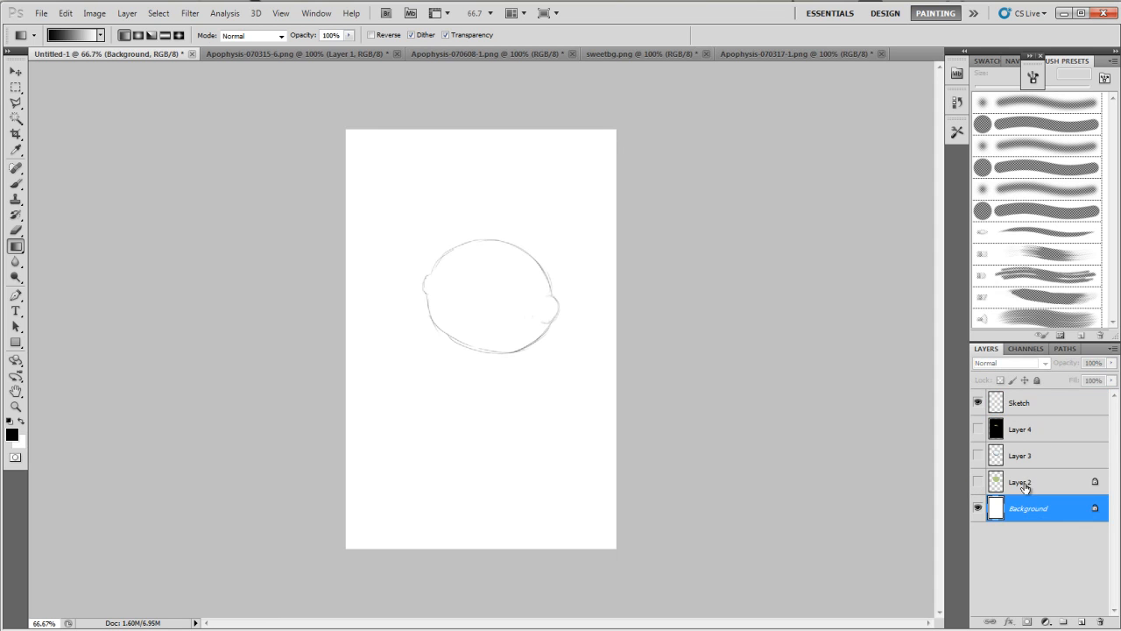
Show and select Layer 2's green fill, trying a Hue/Saturation shift then discarding it.
left_click(1031, 404)
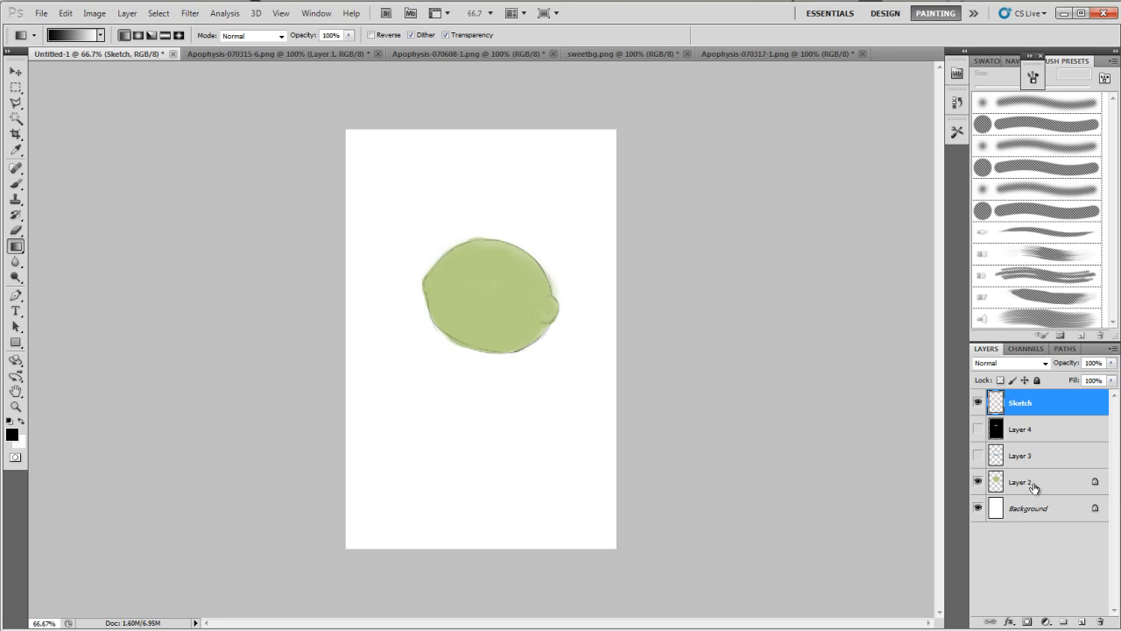
left_click(1024, 483)
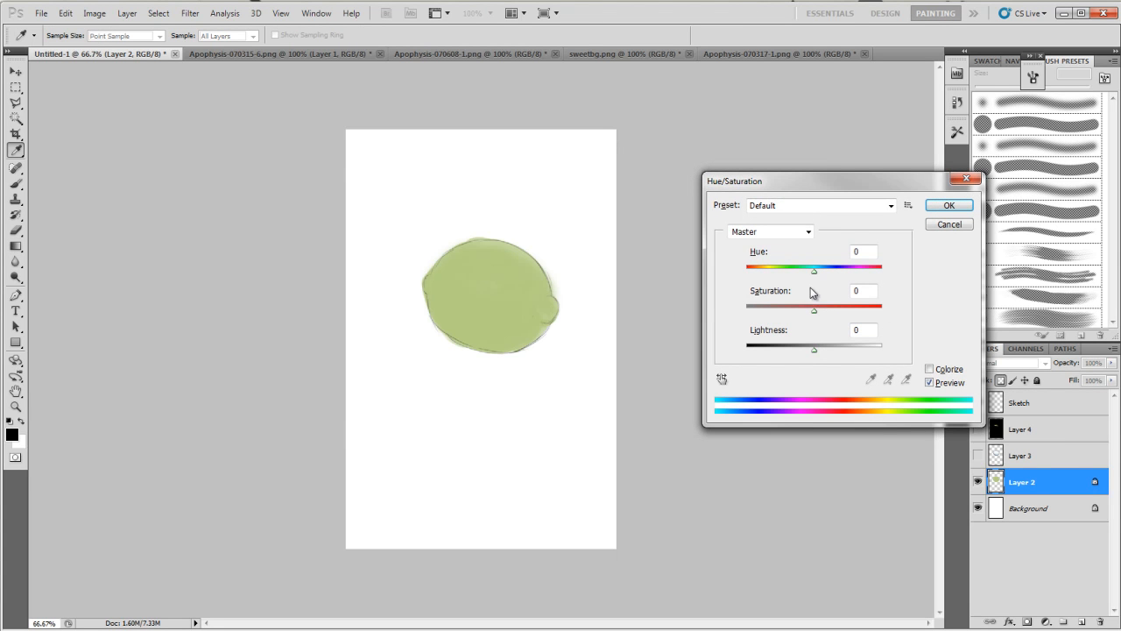
mouse_move(800, 277)
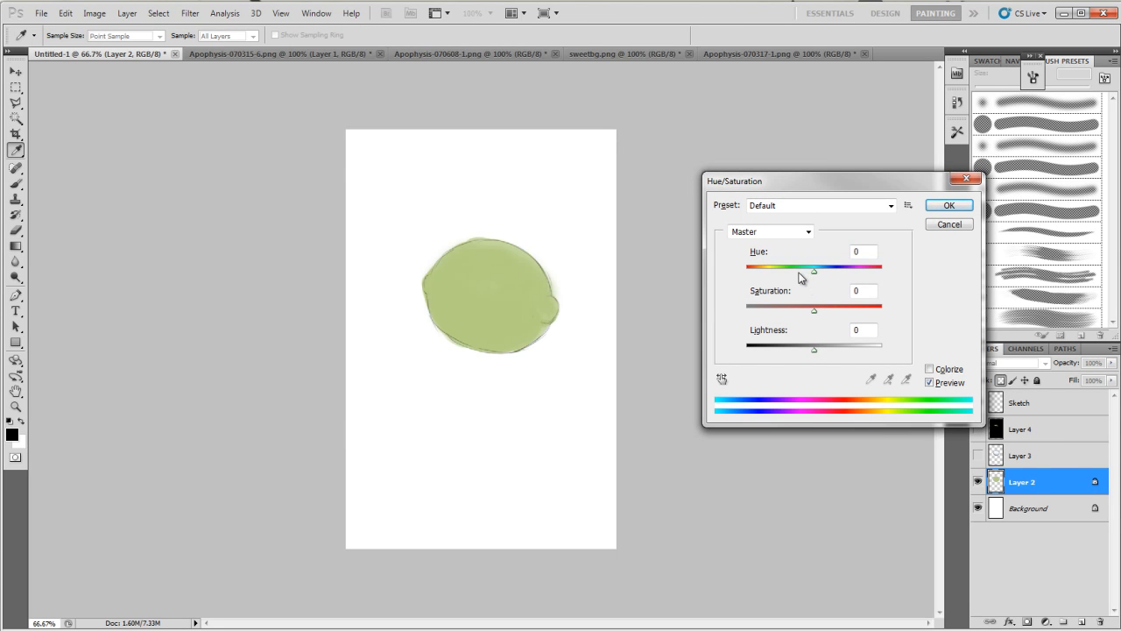
left_click_drag(814, 269, 793, 269)
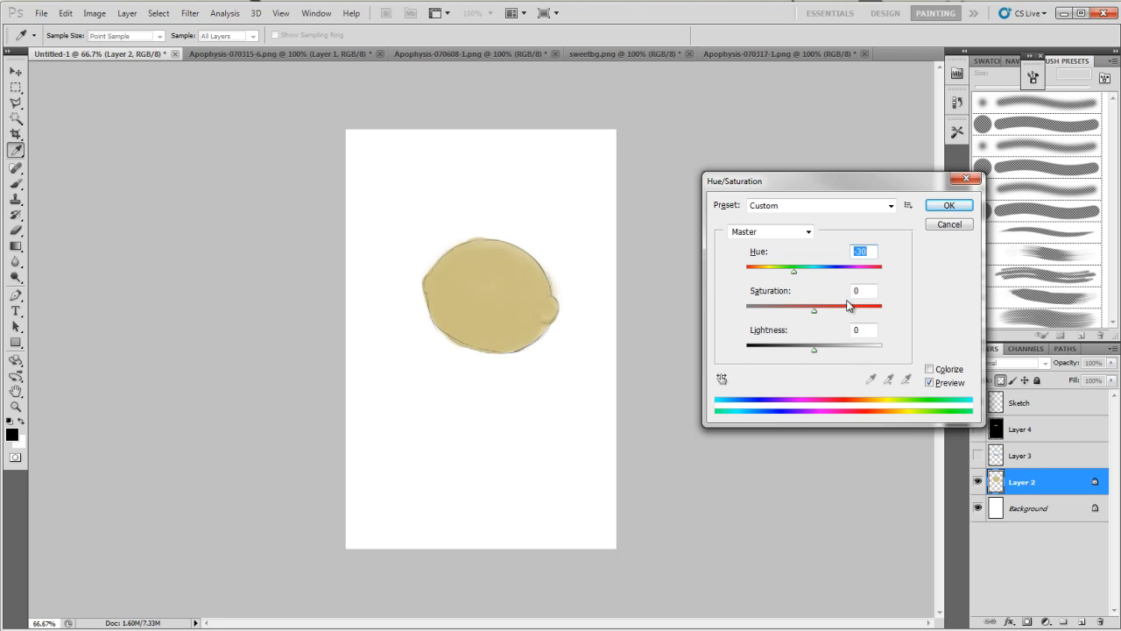
left_click_drag(813, 307, 846, 307)
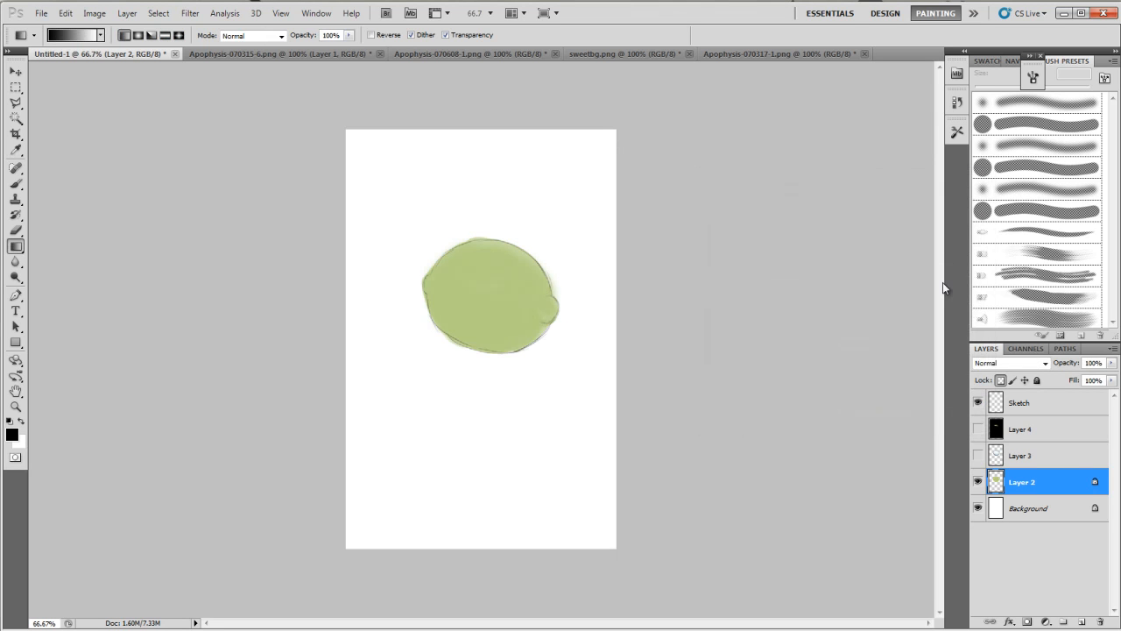
Show Layer 3's shading and try Saturation -100 on it, then cancel.
left_click(976, 455)
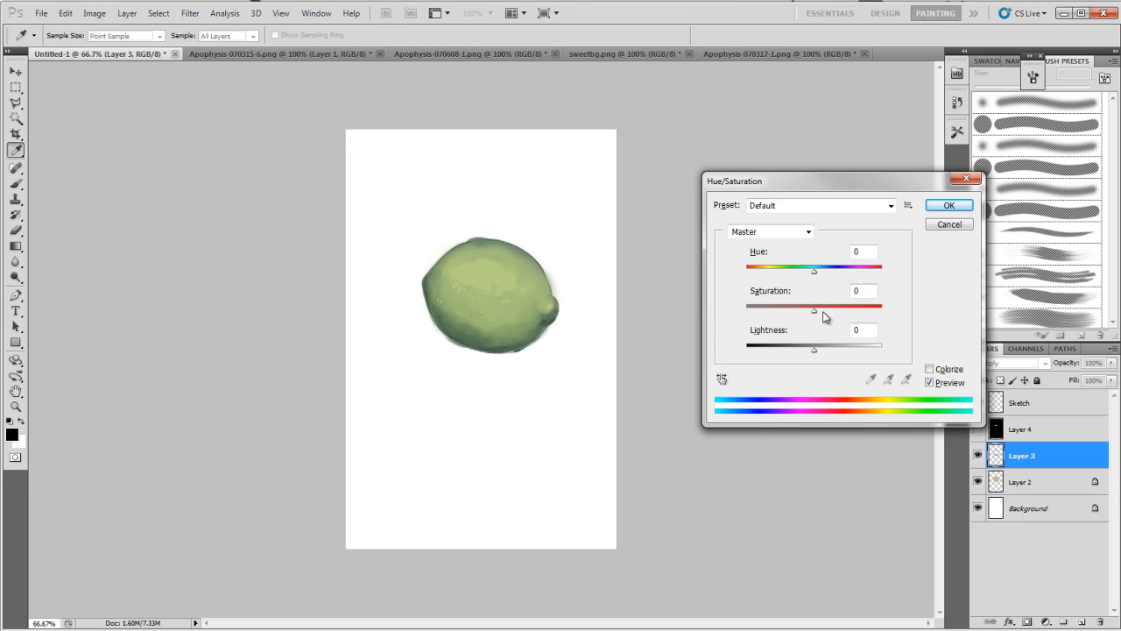
left_click_drag(814, 309, 746, 310)
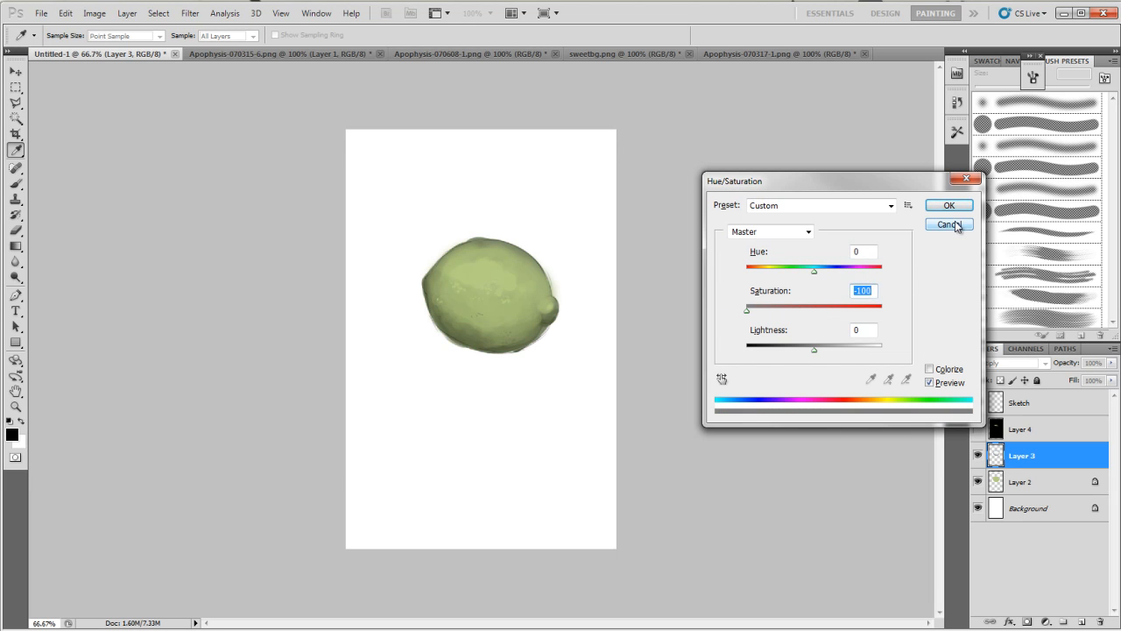
left_click(947, 224)
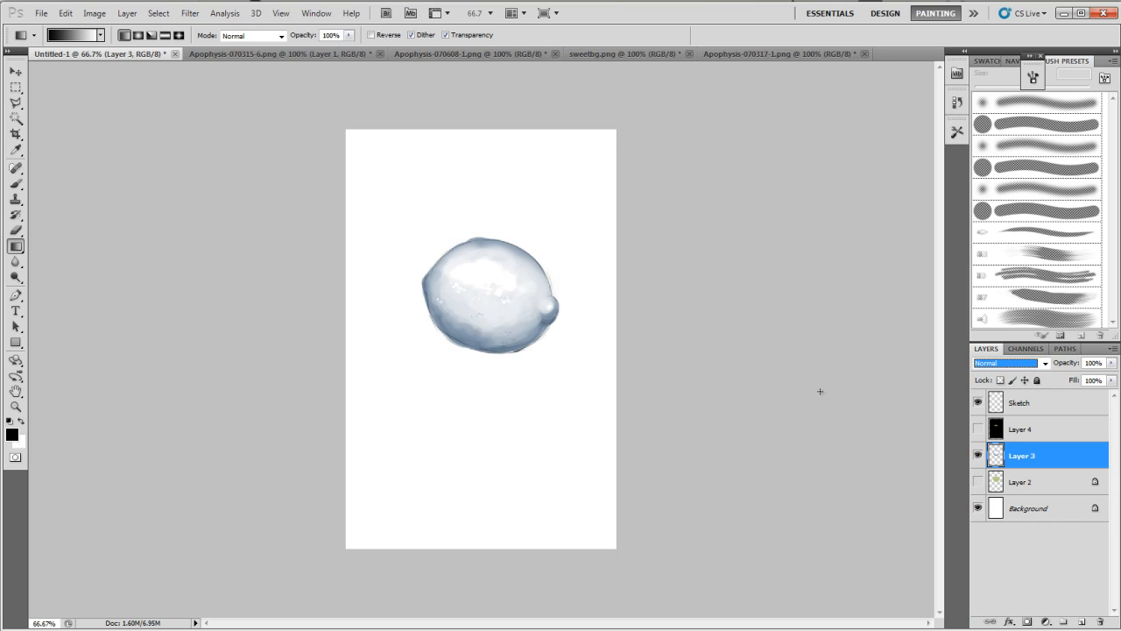
mouse_move(493, 267)
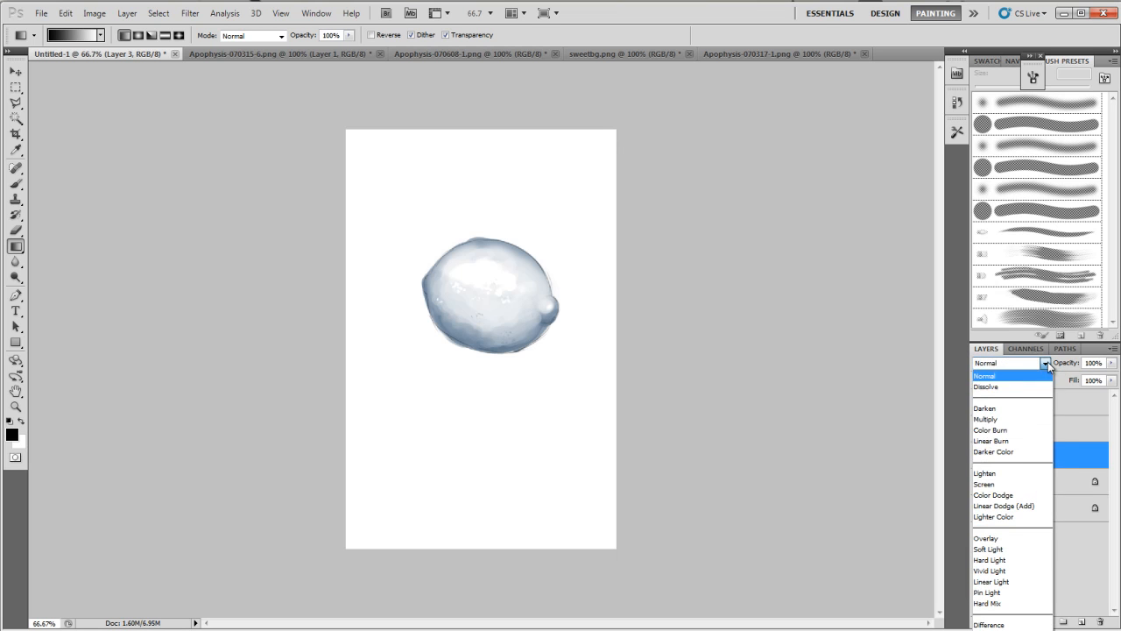
mouse_move(1000, 519)
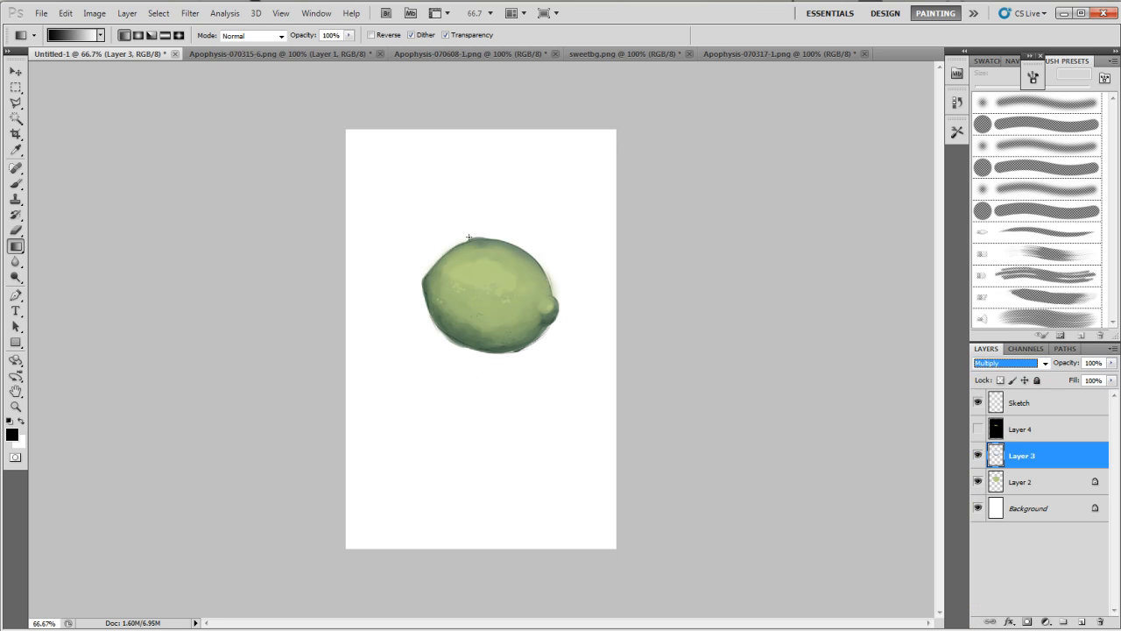
mouse_move(1007, 459)
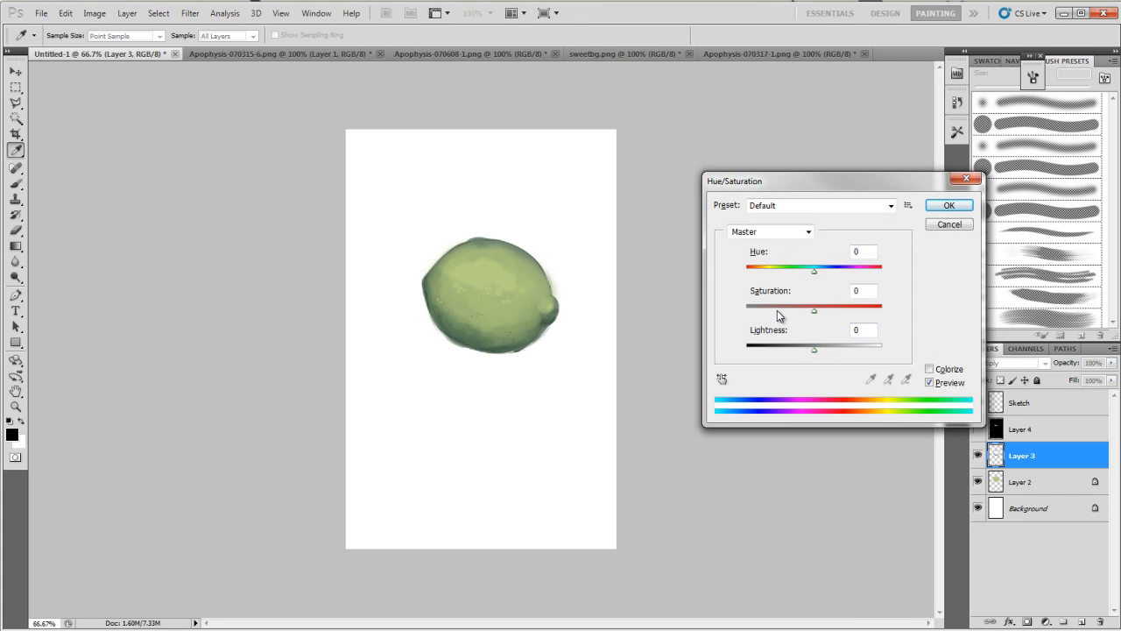
left_click_drag(814, 310, 745, 310)
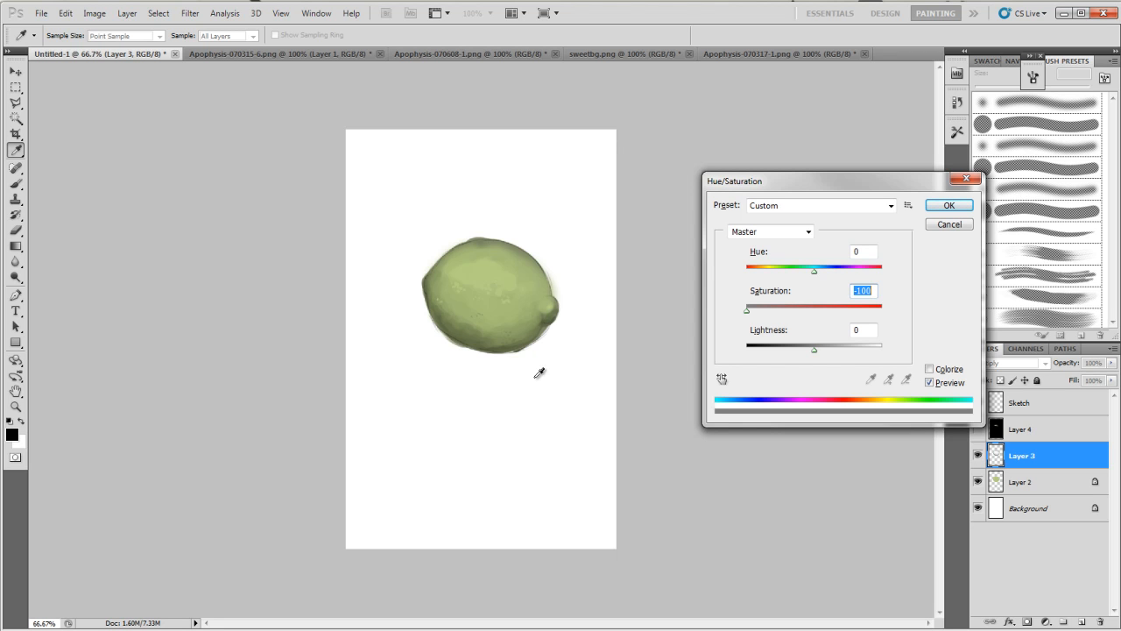
mouse_move(809, 321)
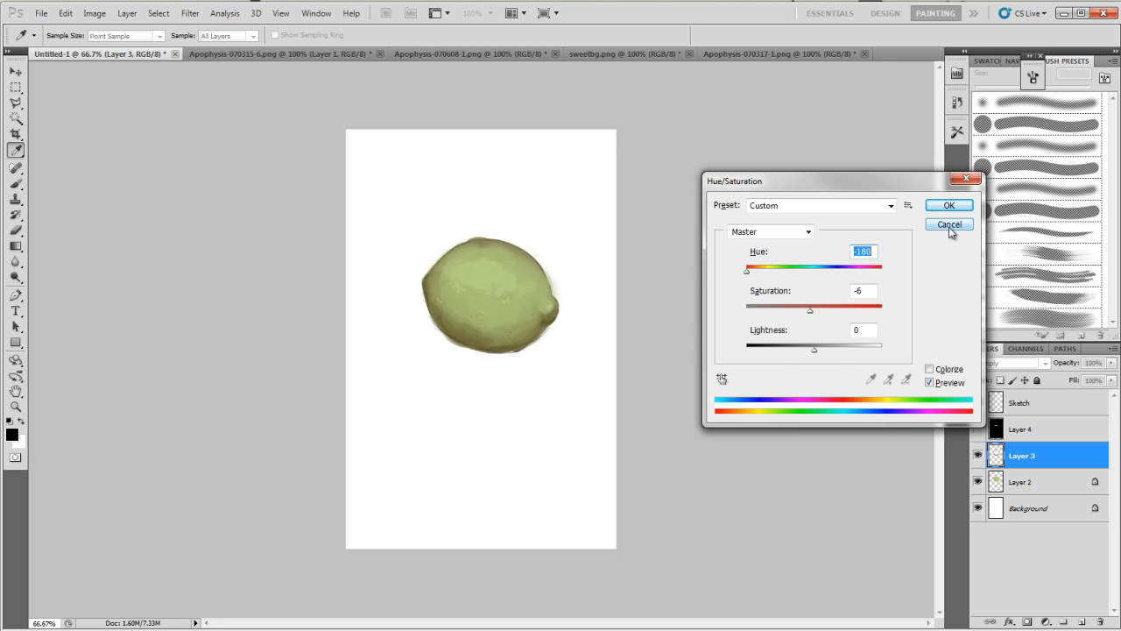
mouse_move(950, 242)
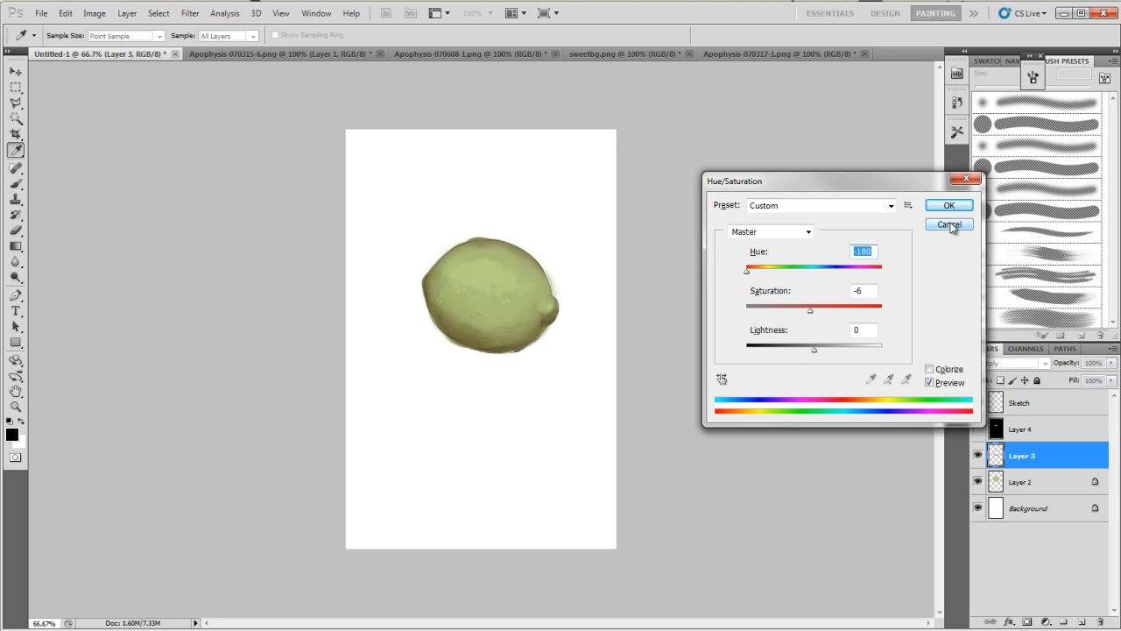
mouse_move(951, 228)
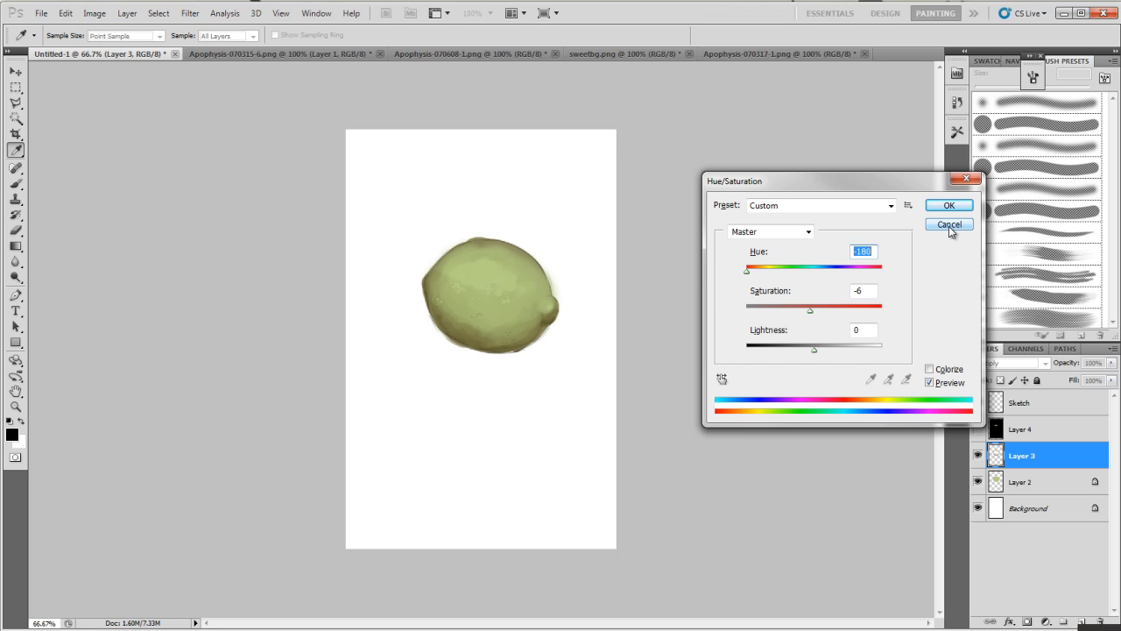
left_click(950, 224)
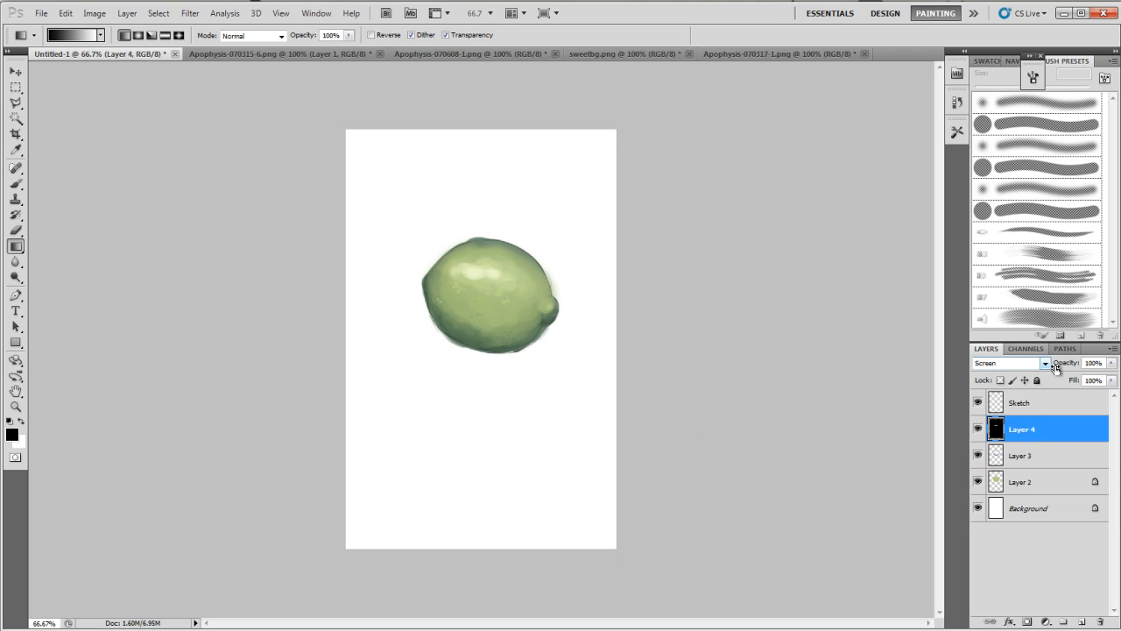
Switch Layer 4's blend mode to Normal to inspect it, then back to Screen.
left_click(1045, 363)
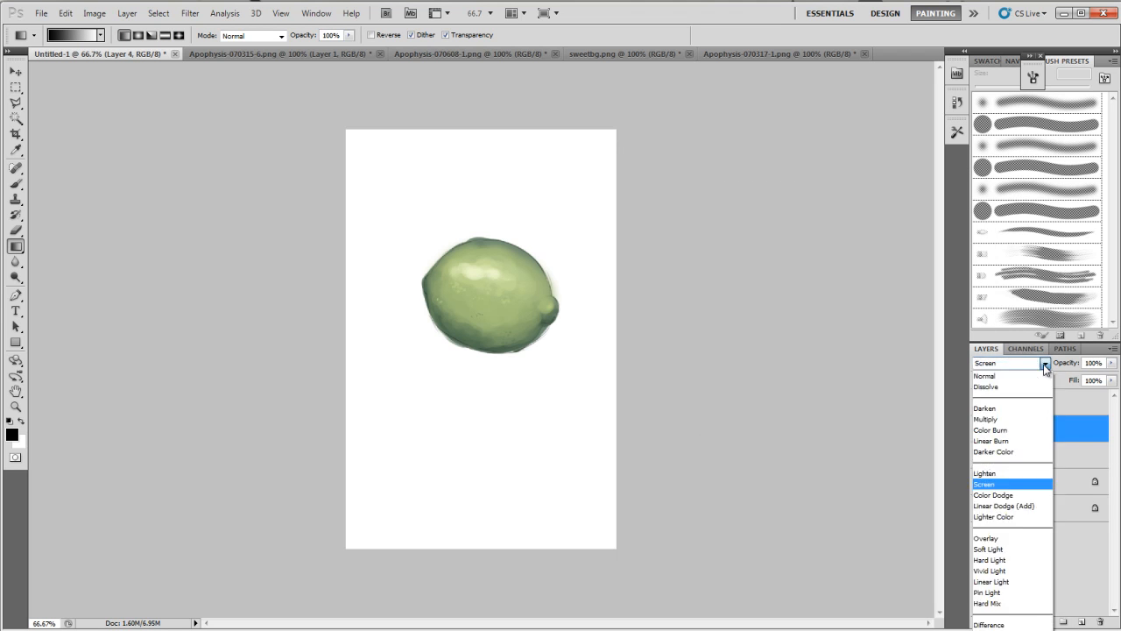
mouse_move(994, 375)
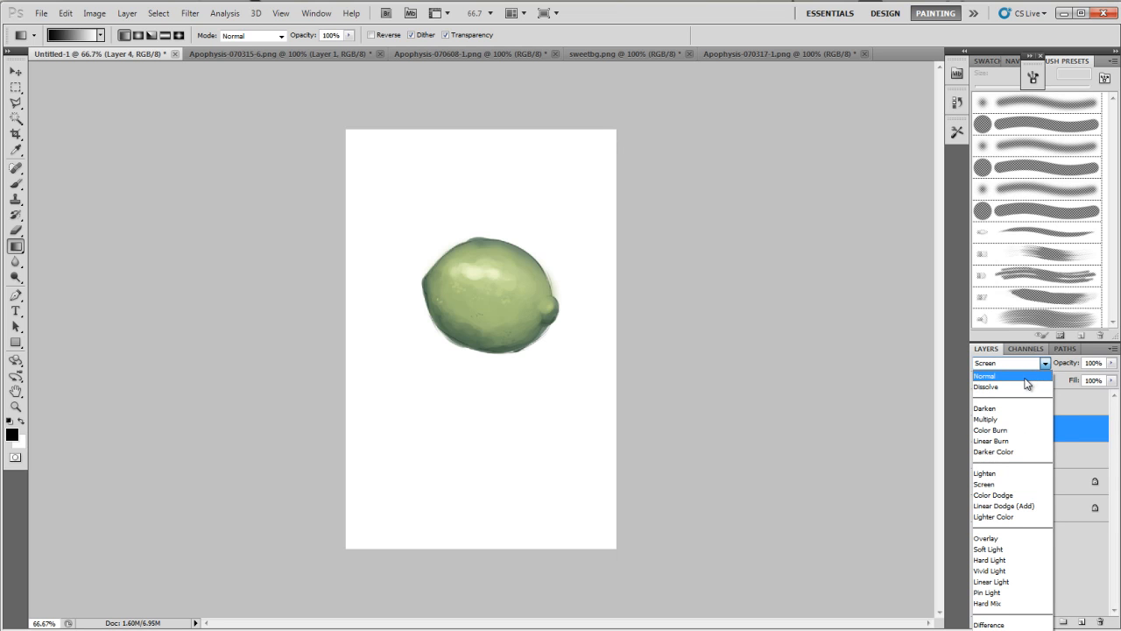
left_click(984, 376)
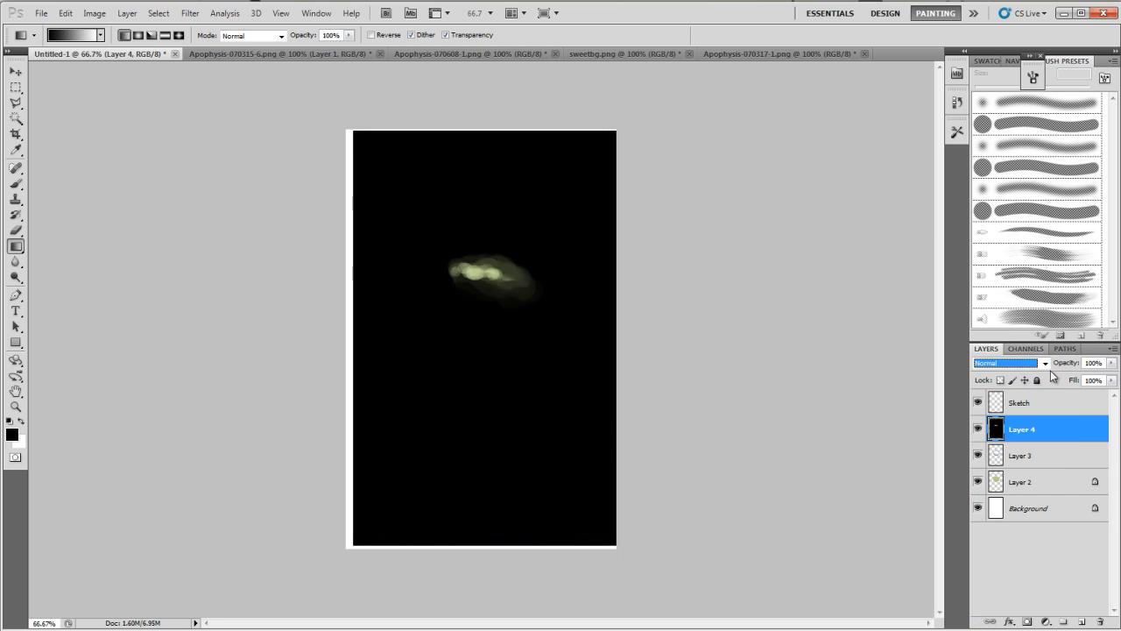
left_click(1016, 363)
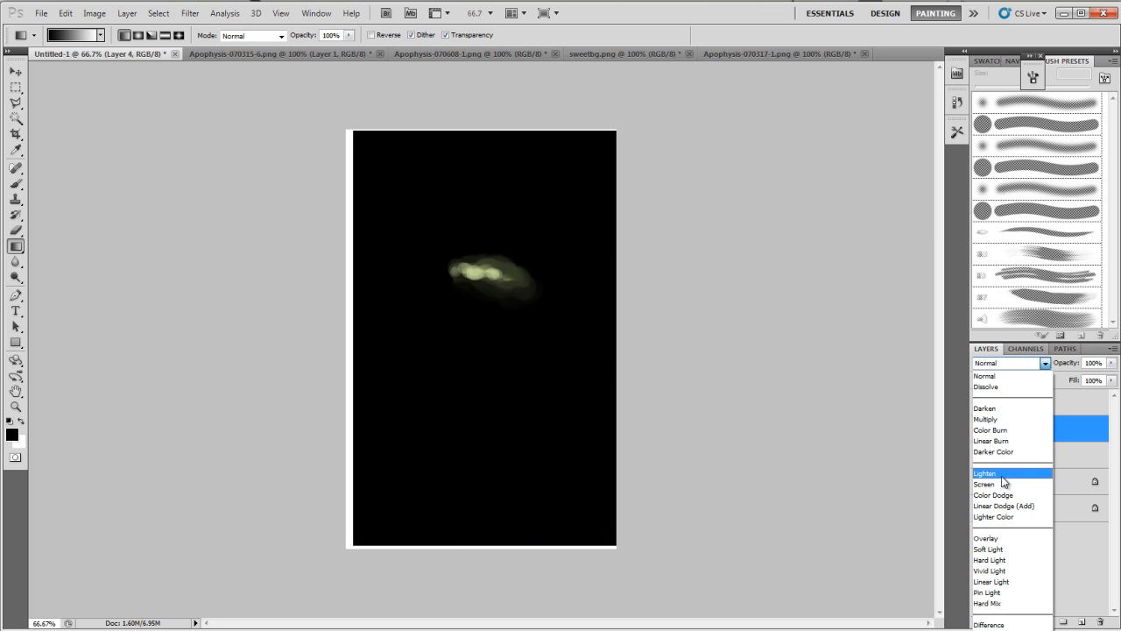
left_click(986, 494)
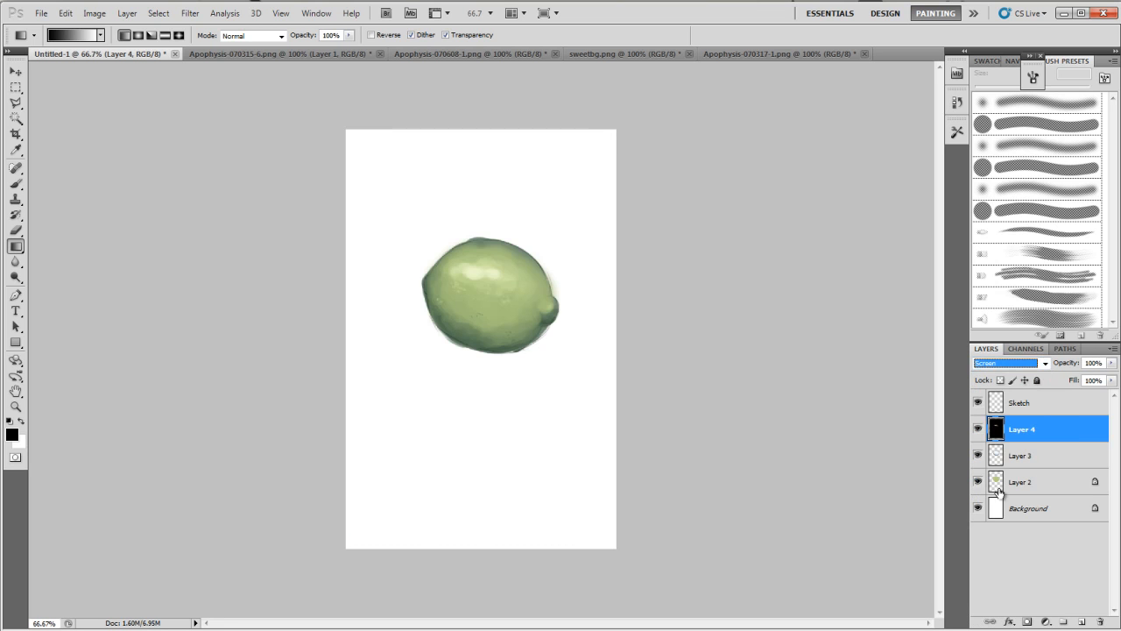
left_click(1044, 430)
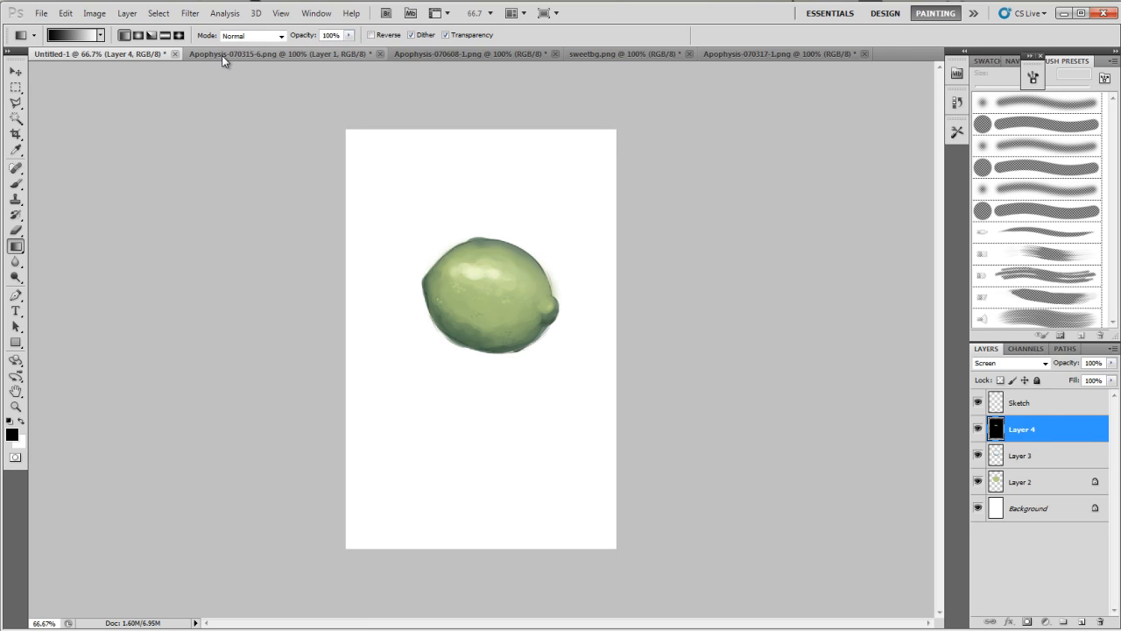
Switch from Apophysis-070315-6.png to the Apophysis-070608-1.png document.
left_click(263, 54)
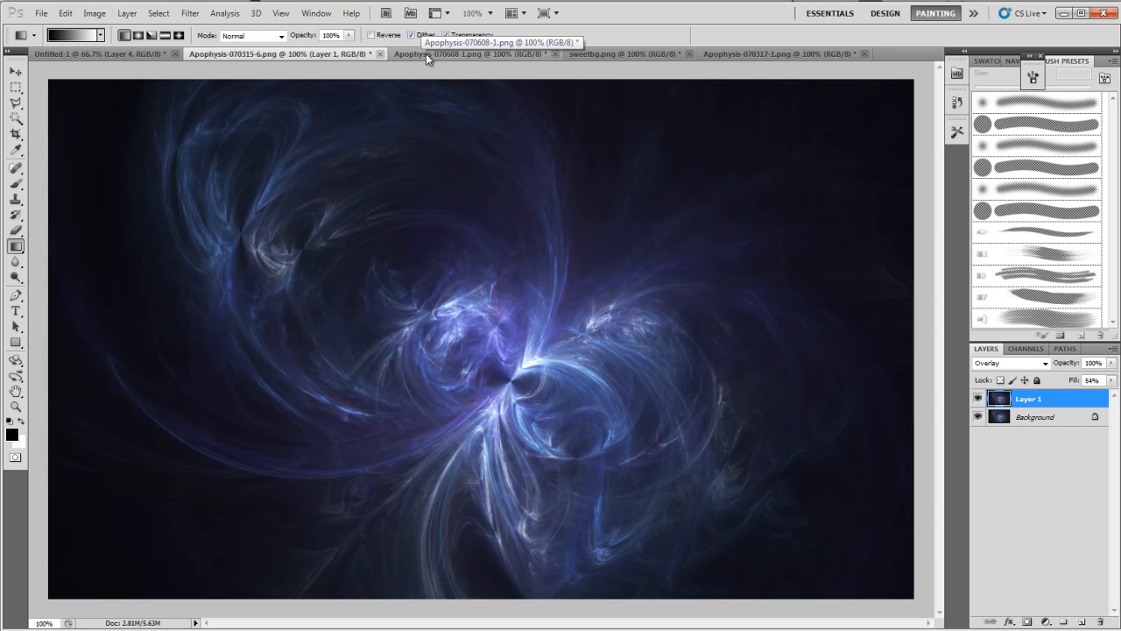
left_click(473, 57)
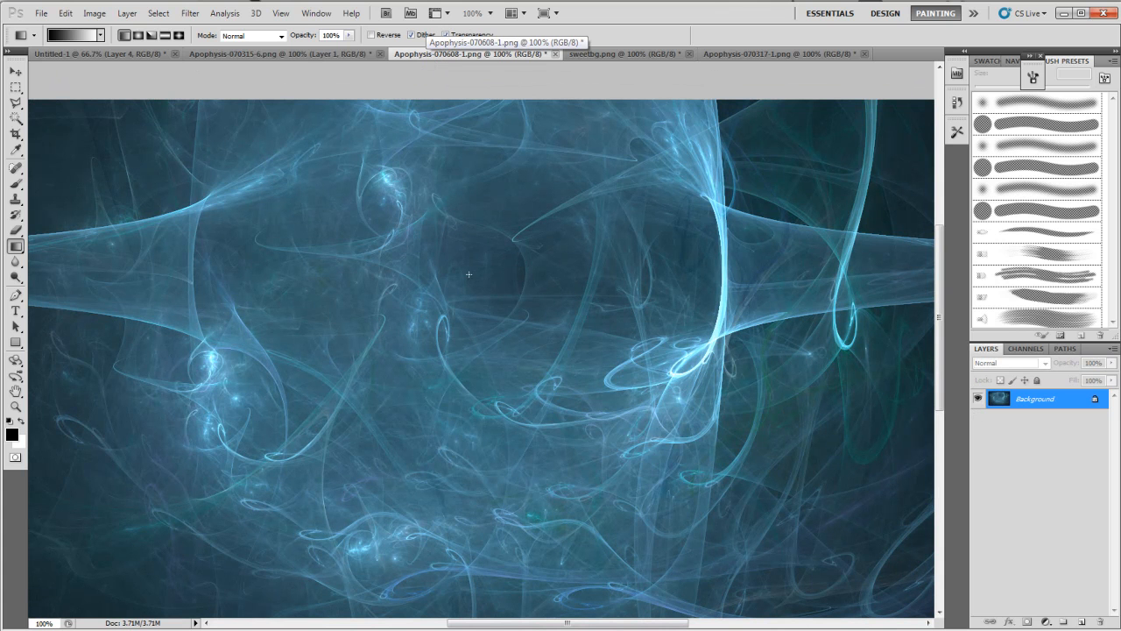
mouse_move(482, 279)
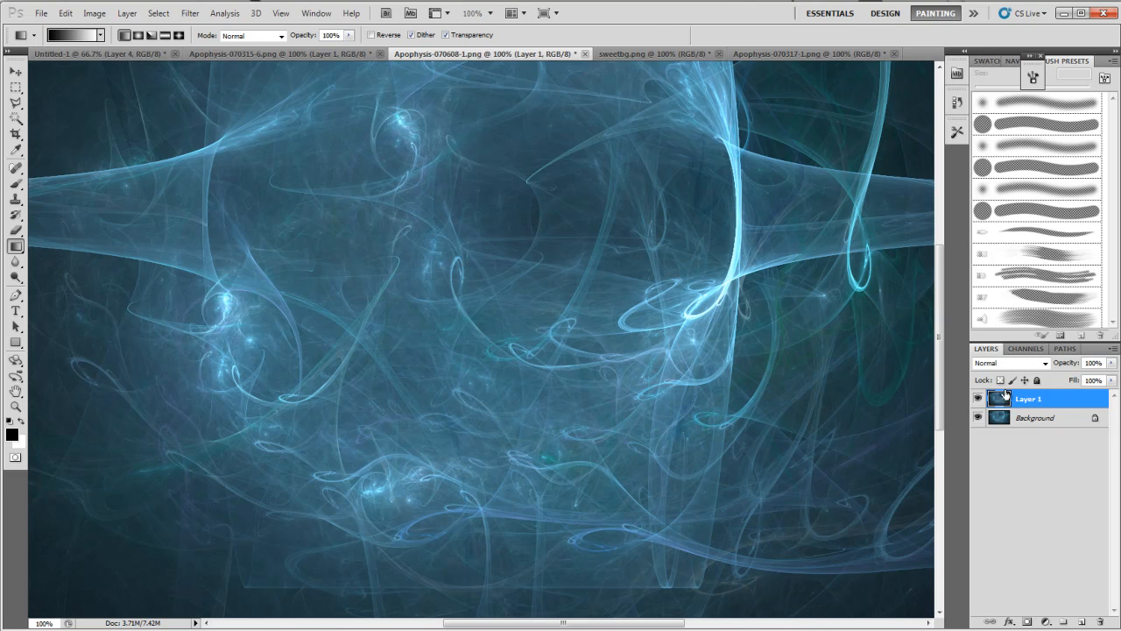
mouse_move(1025, 403)
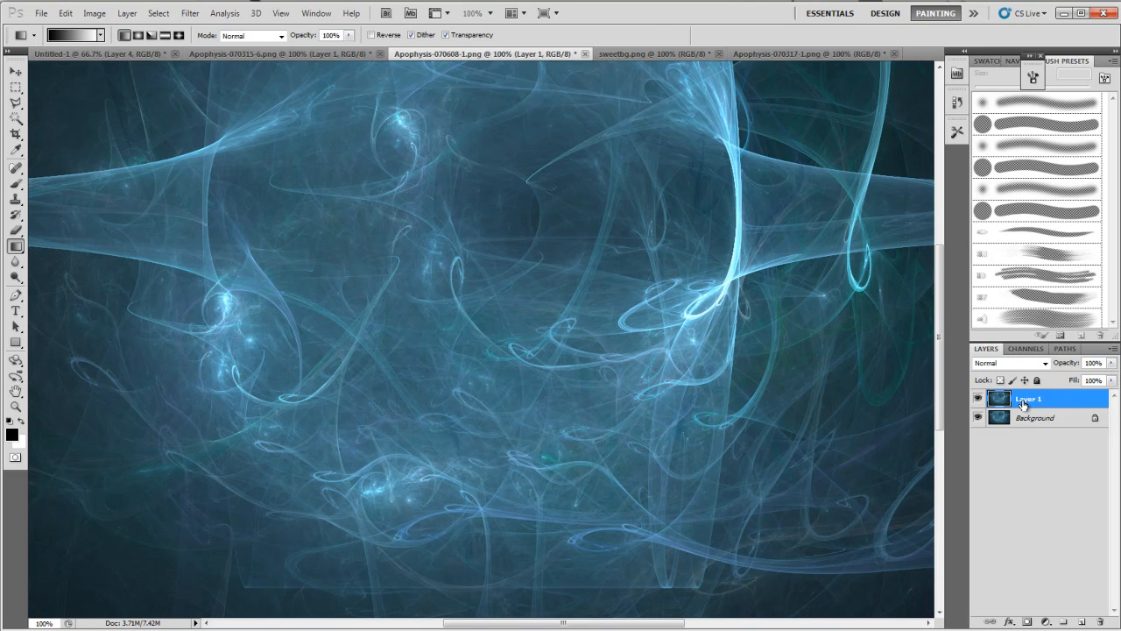
mouse_move(1022, 427)
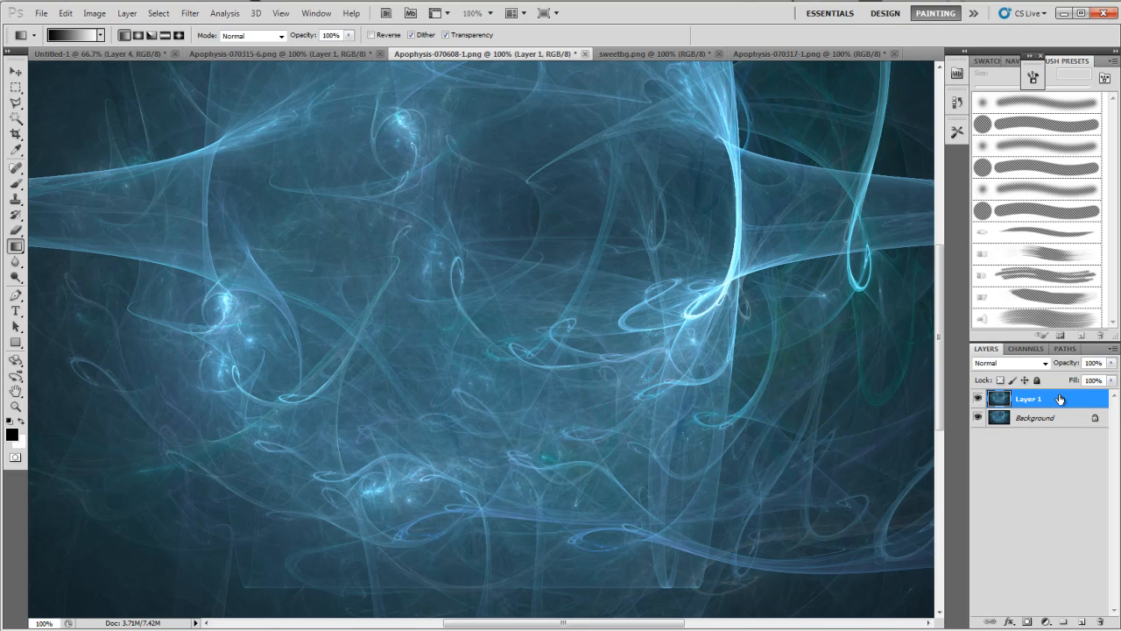
mouse_move(1055, 410)
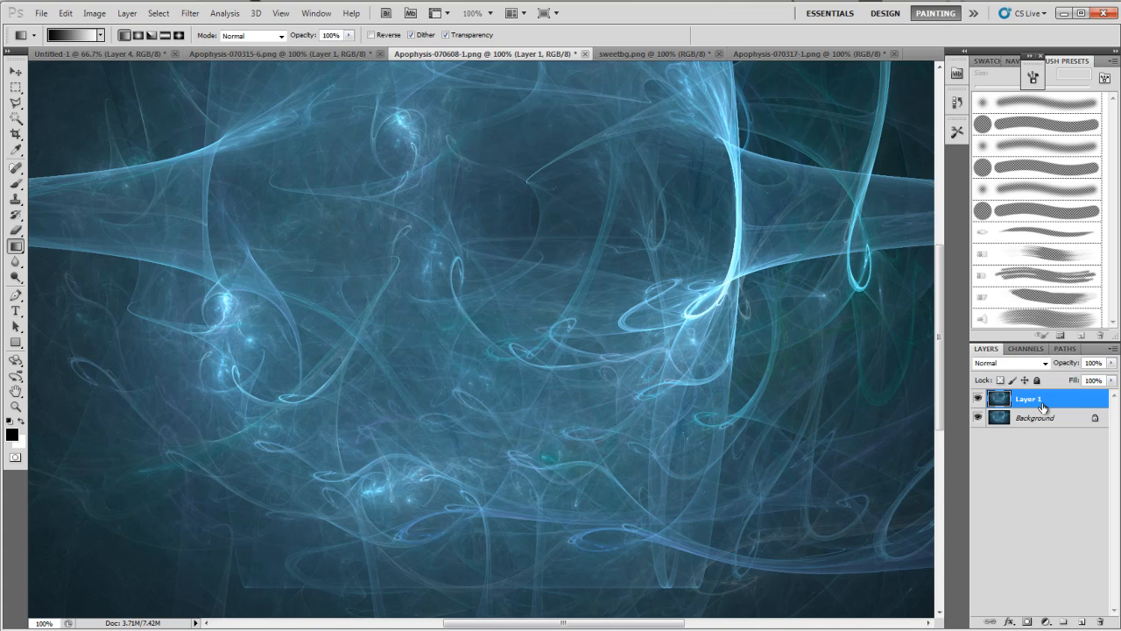
mouse_move(1018, 418)
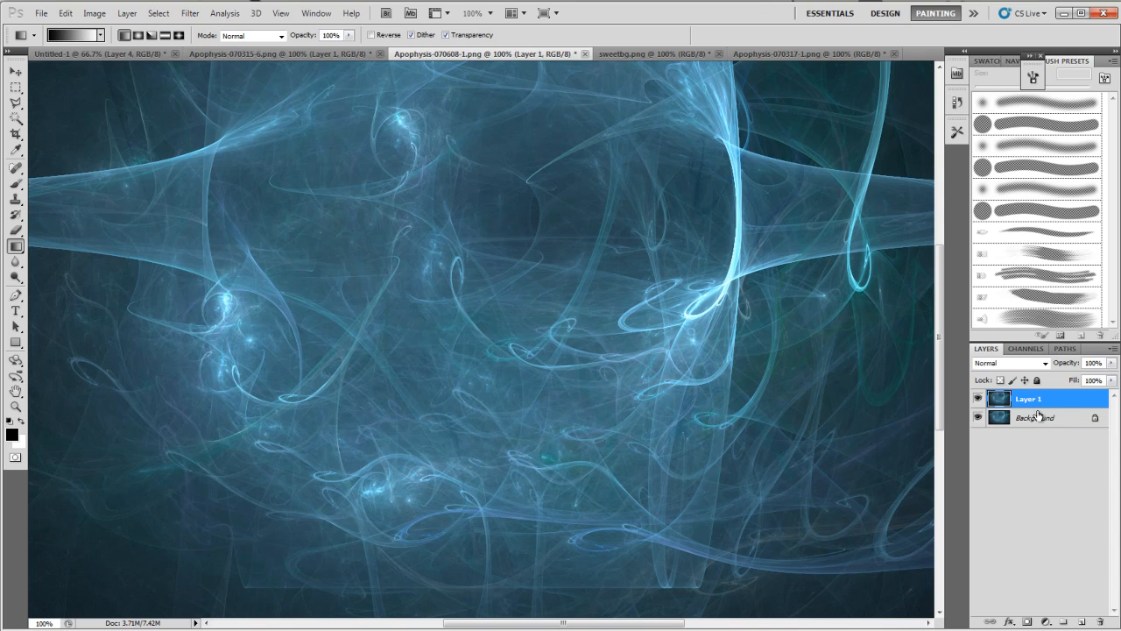
mouse_move(1036, 418)
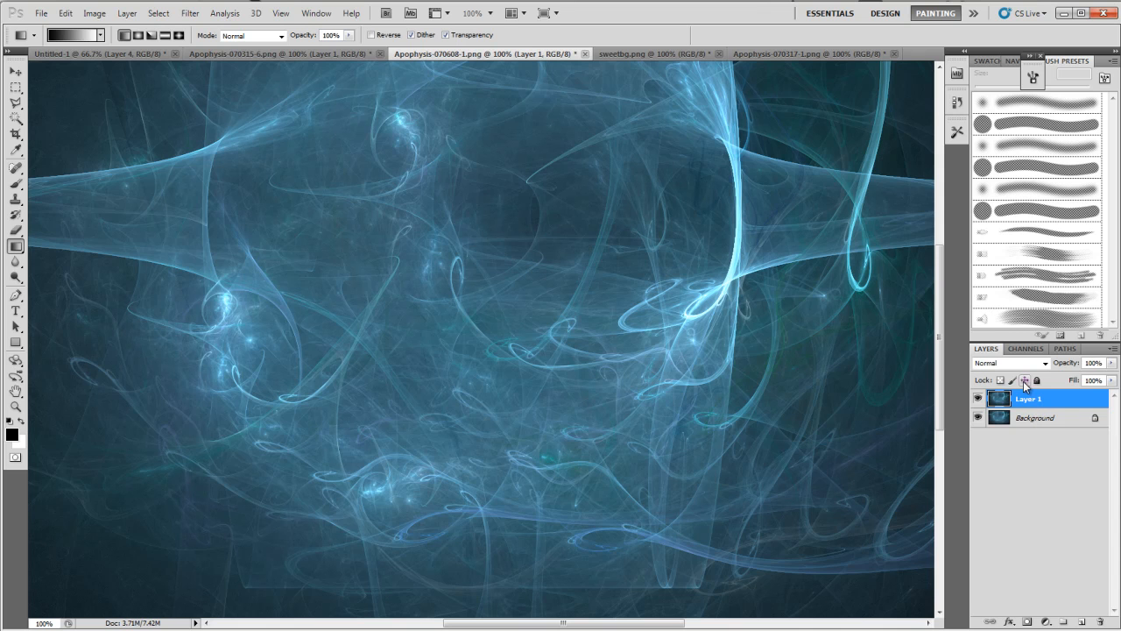
mouse_move(1020, 380)
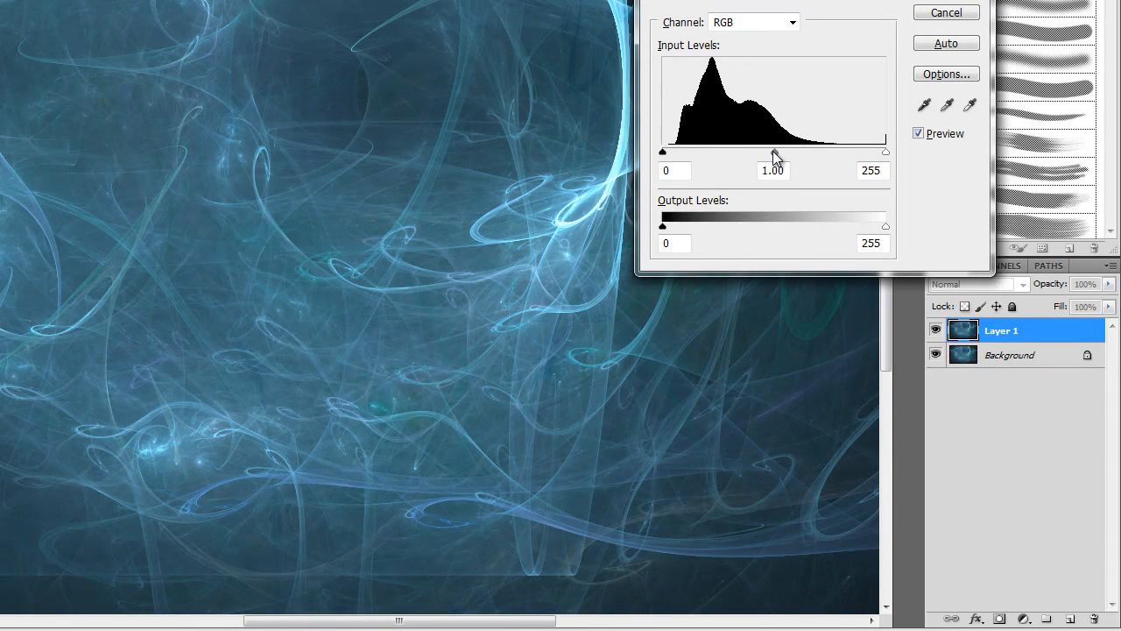
Set the Levels midtone input to 0.67 and apply it to Layer 1.
left_click_drag(774, 151, 798, 151)
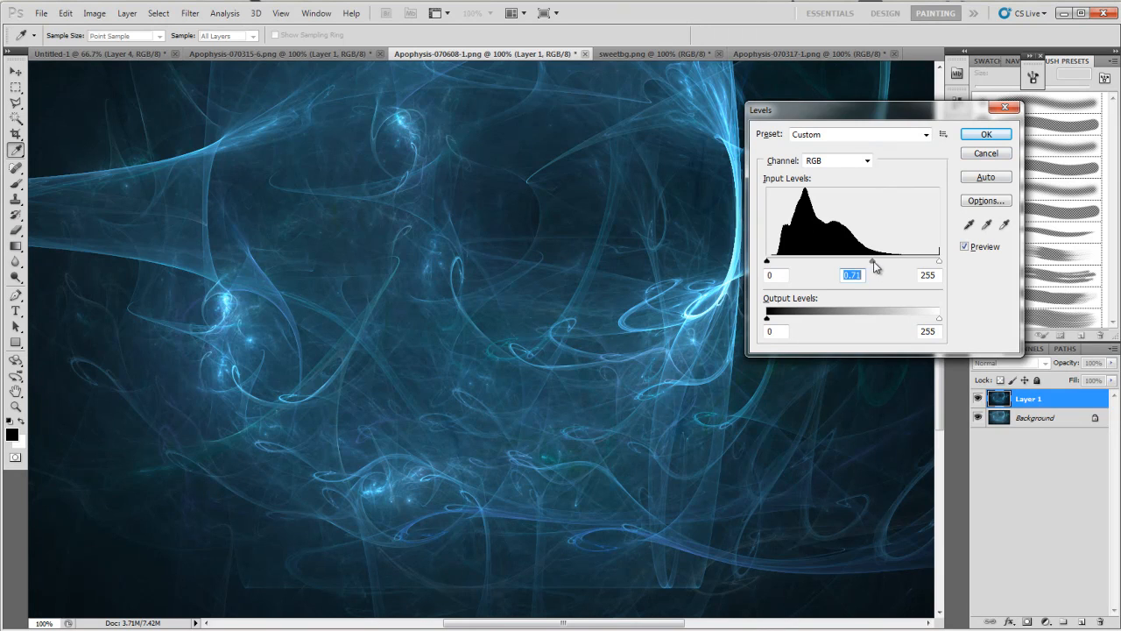
left_click_drag(871, 261, 851, 261)
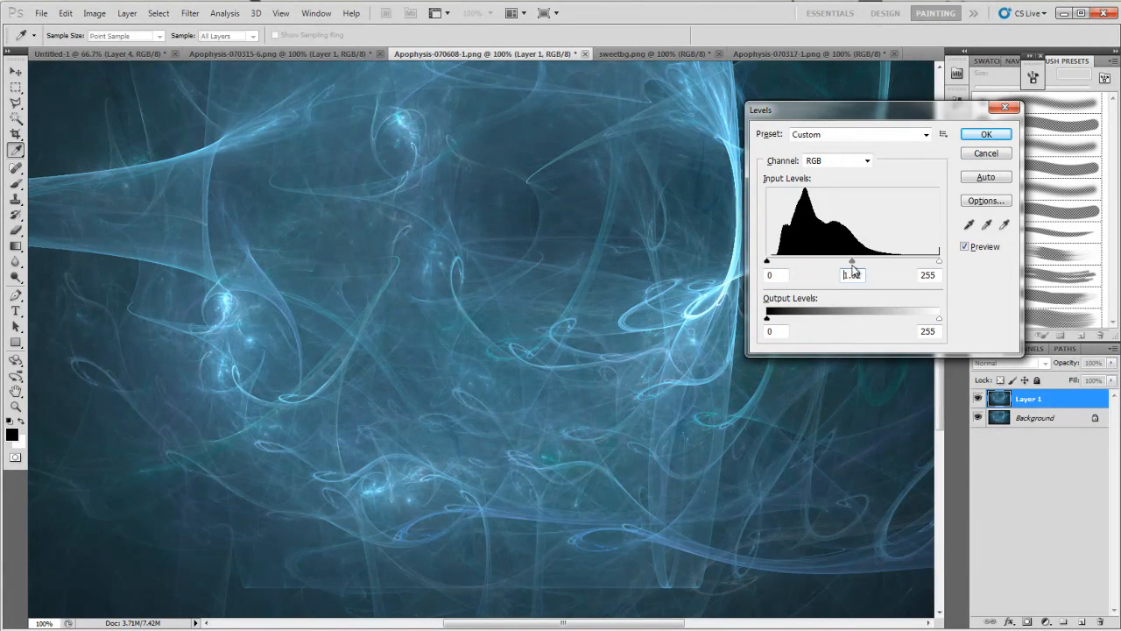
left_click_drag(851, 261, 874, 260)
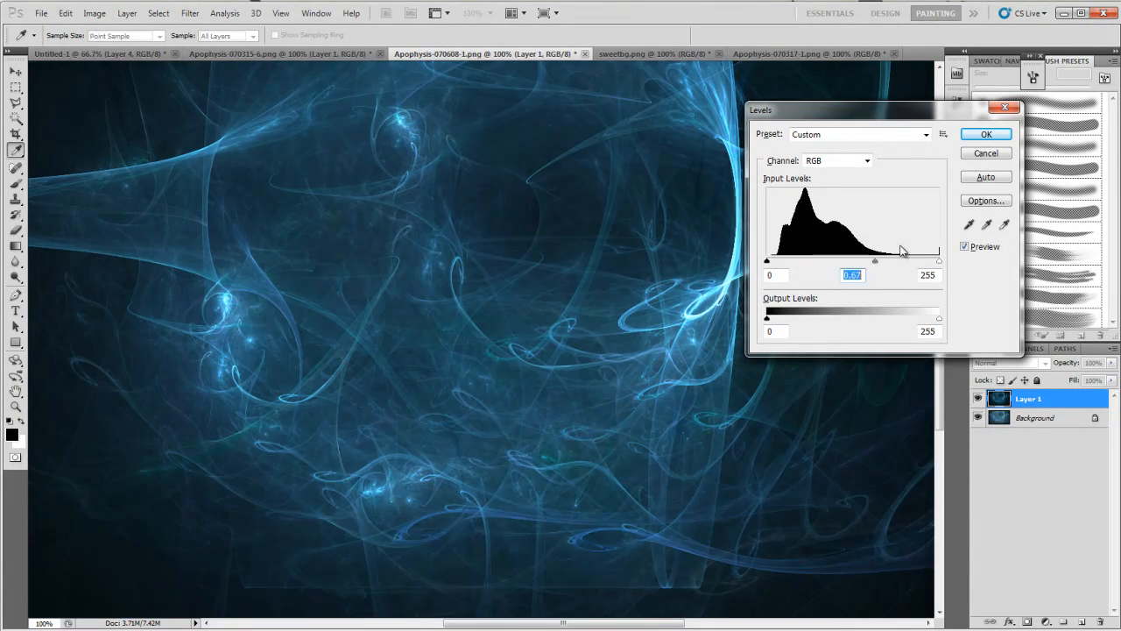
left_click(1001, 133)
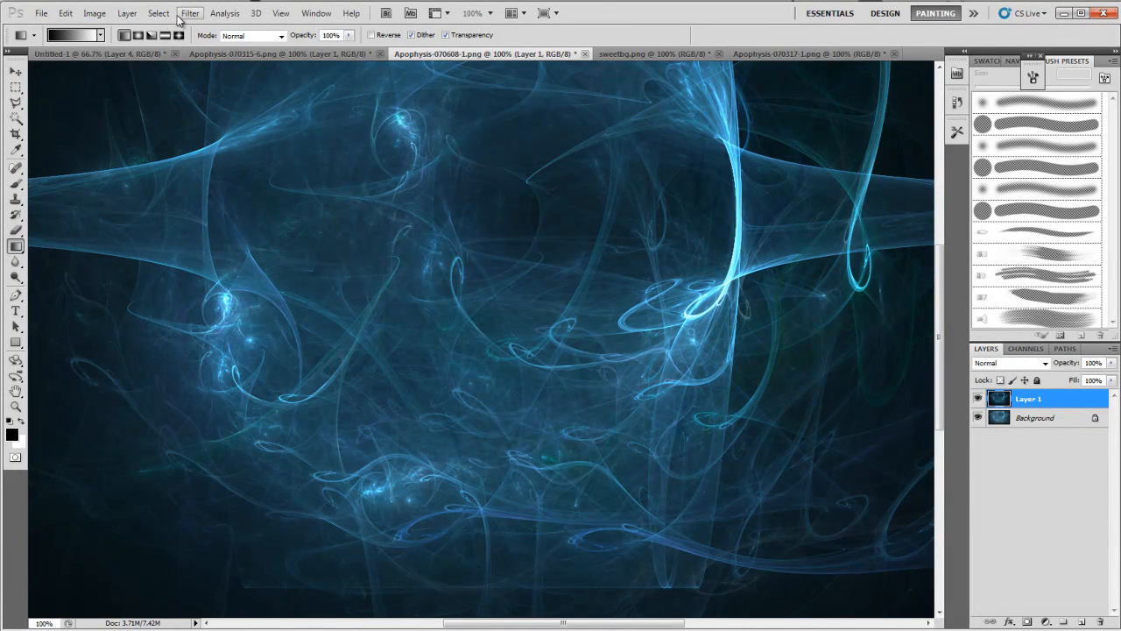
Apply Gaussian Blur to Layer 1, comparing preview and radii before settling on 2.2 pixels.
left_click(188, 13)
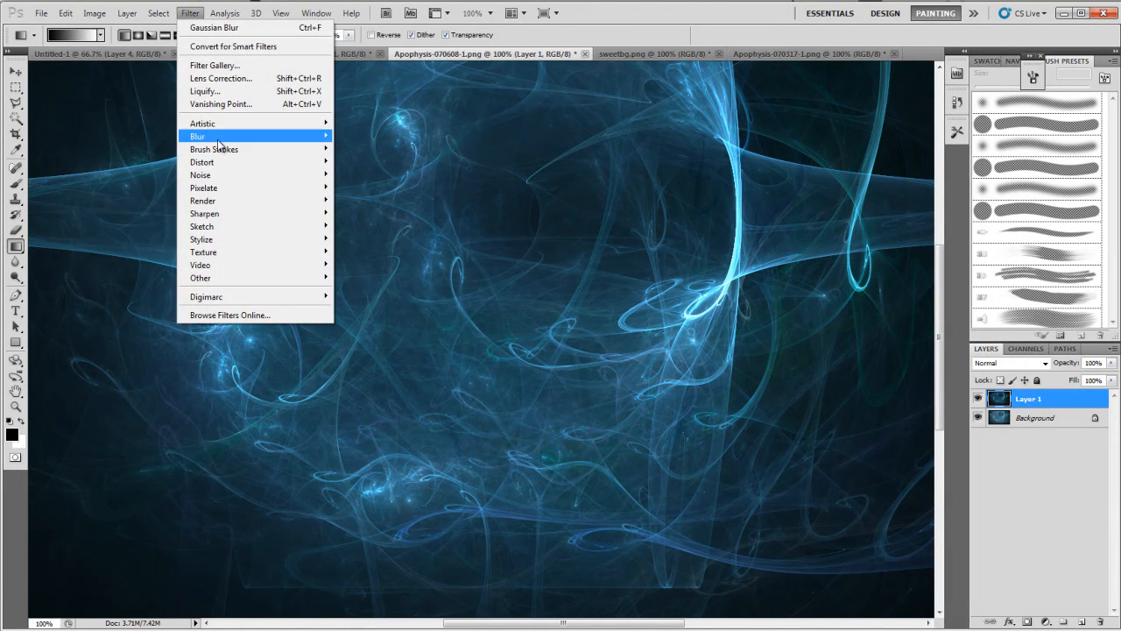
left_click(219, 38)
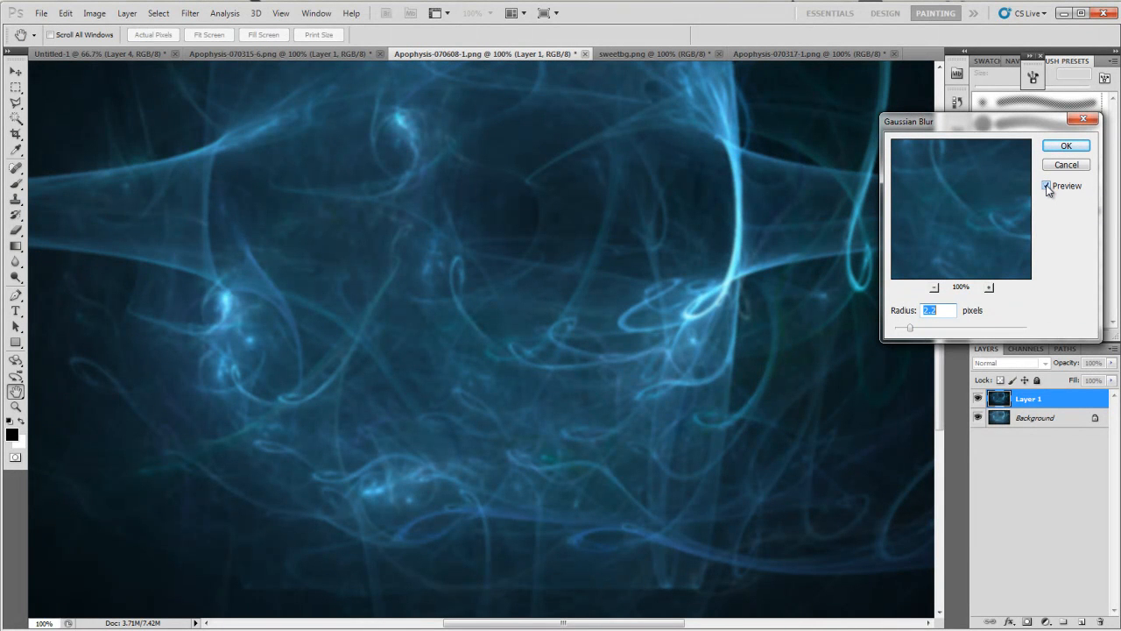
left_click(1046, 185)
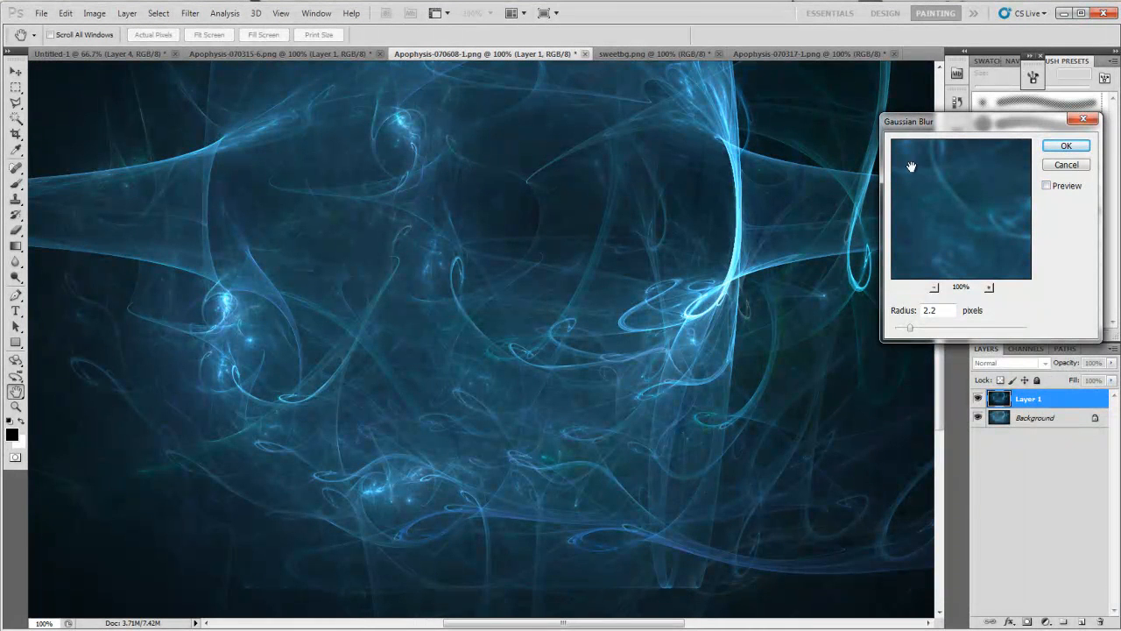
left_click(1046, 185)
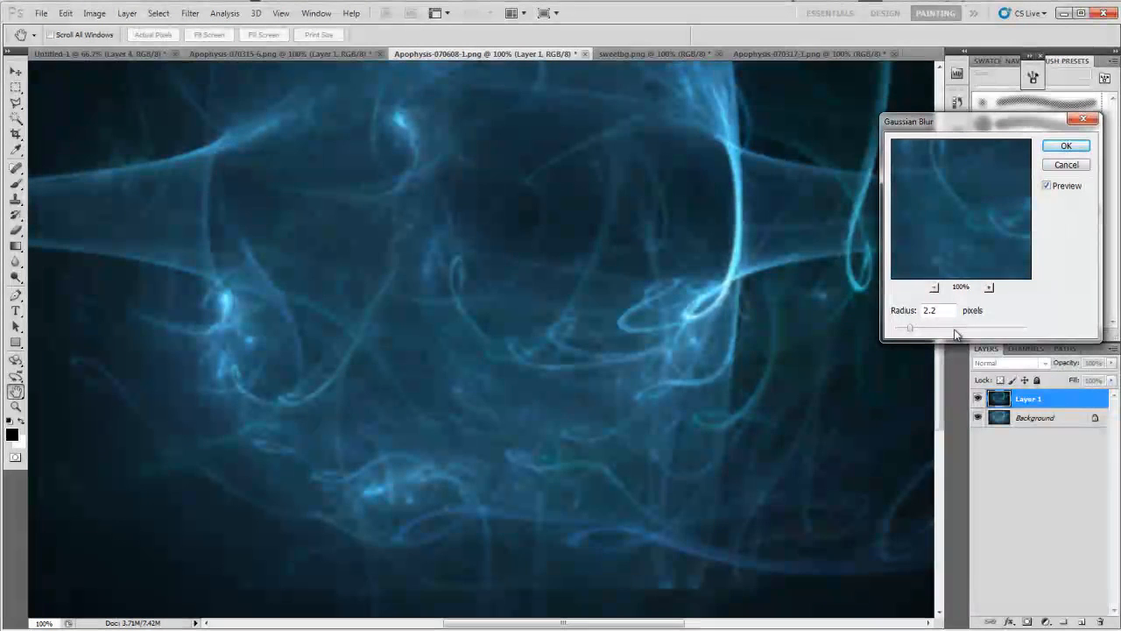
left_click_drag(909, 327, 930, 326)
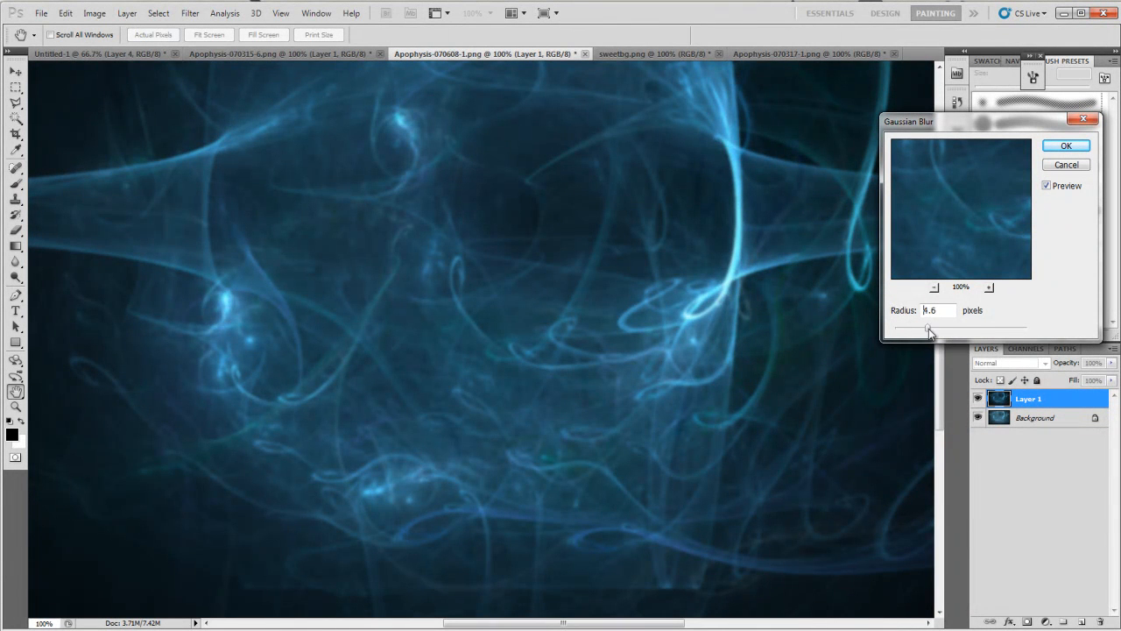
left_click_drag(929, 328, 954, 328)
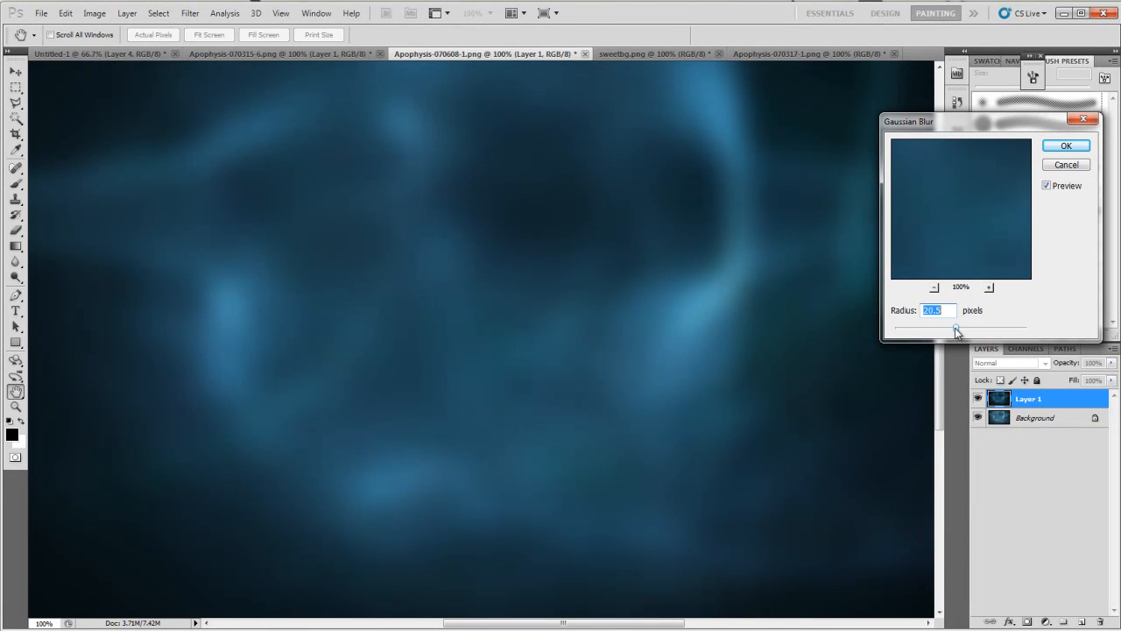
left_click_drag(954, 330, 895, 330)
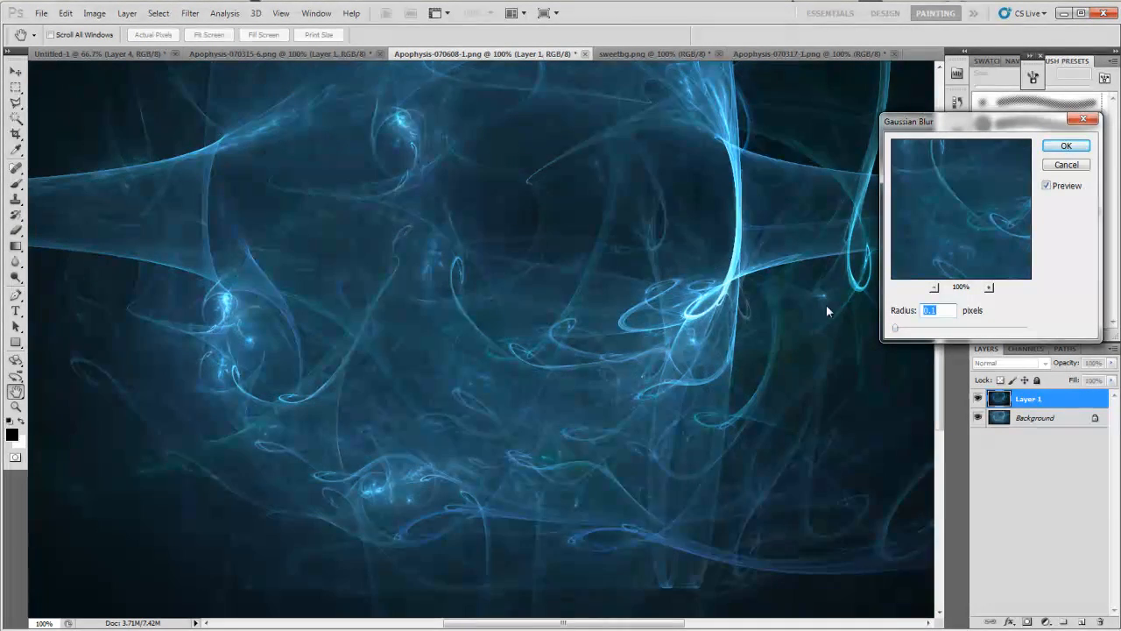
left_click_drag(894, 328, 903, 327)
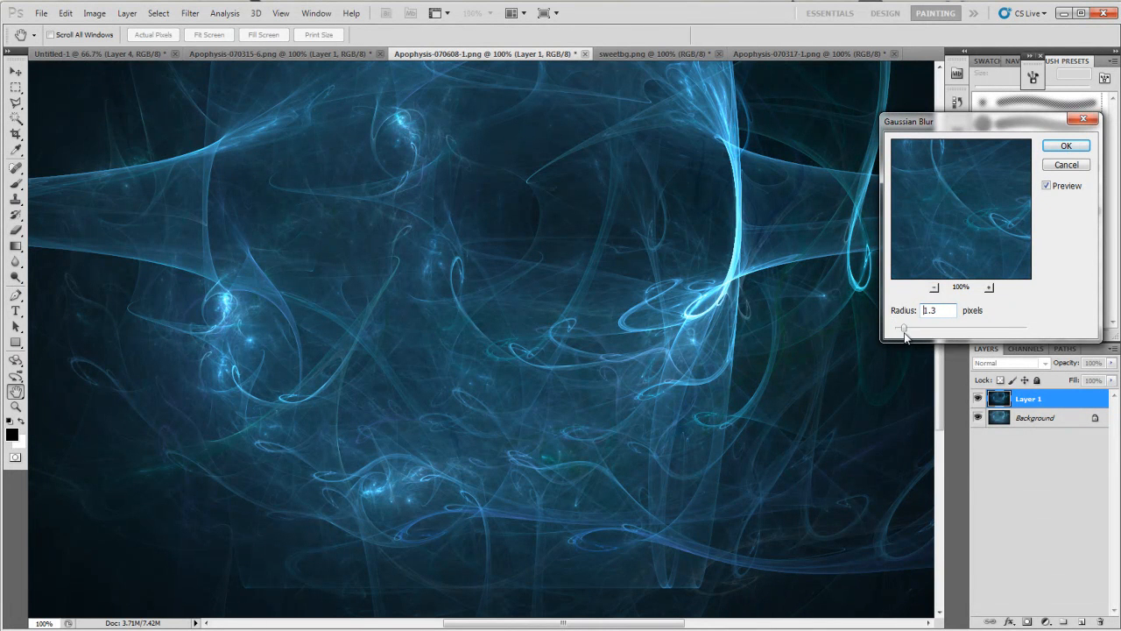
left_click_drag(902, 327, 913, 327)
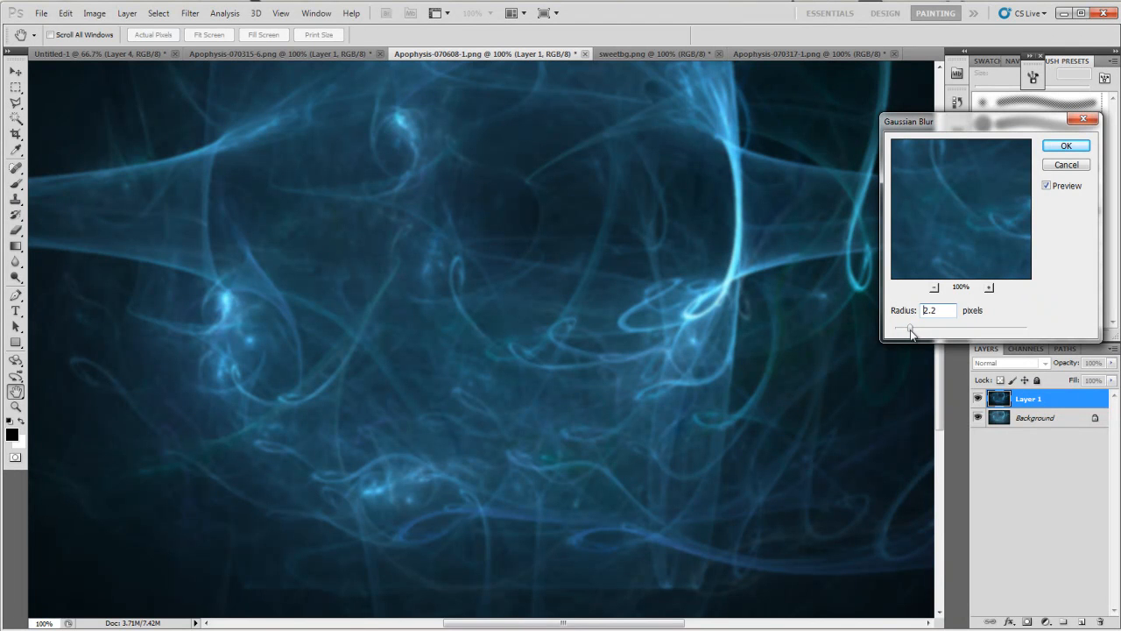
left_click(1064, 145)
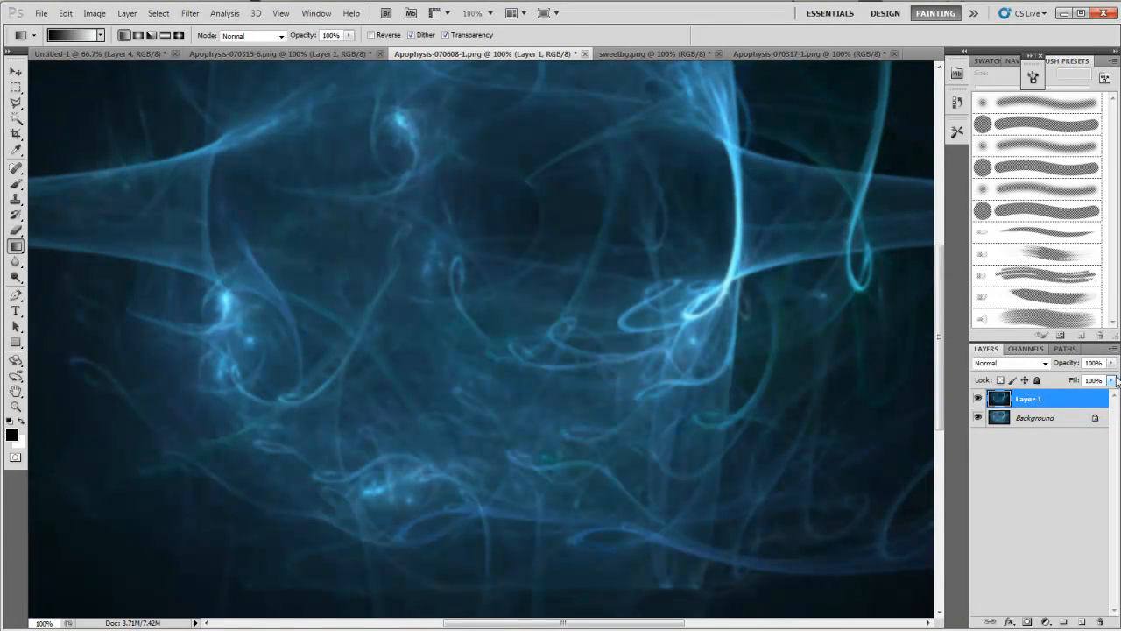
Lower Layer 1's Fill to 58% and set its blend mode to Multiply.
double_click(1034, 398)
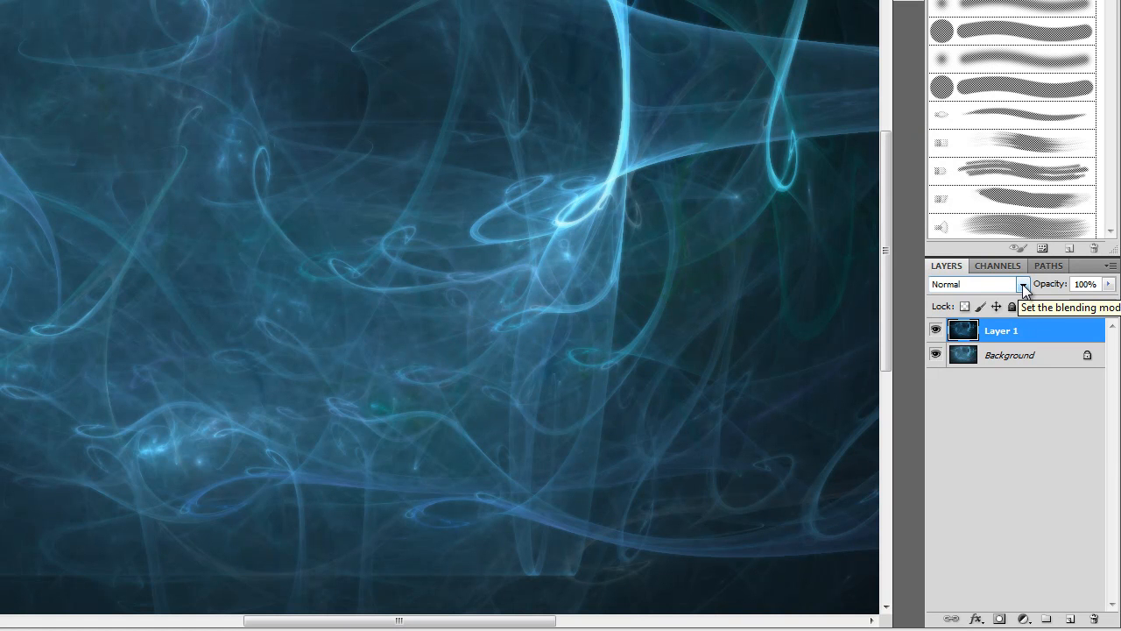
left_click(1022, 284)
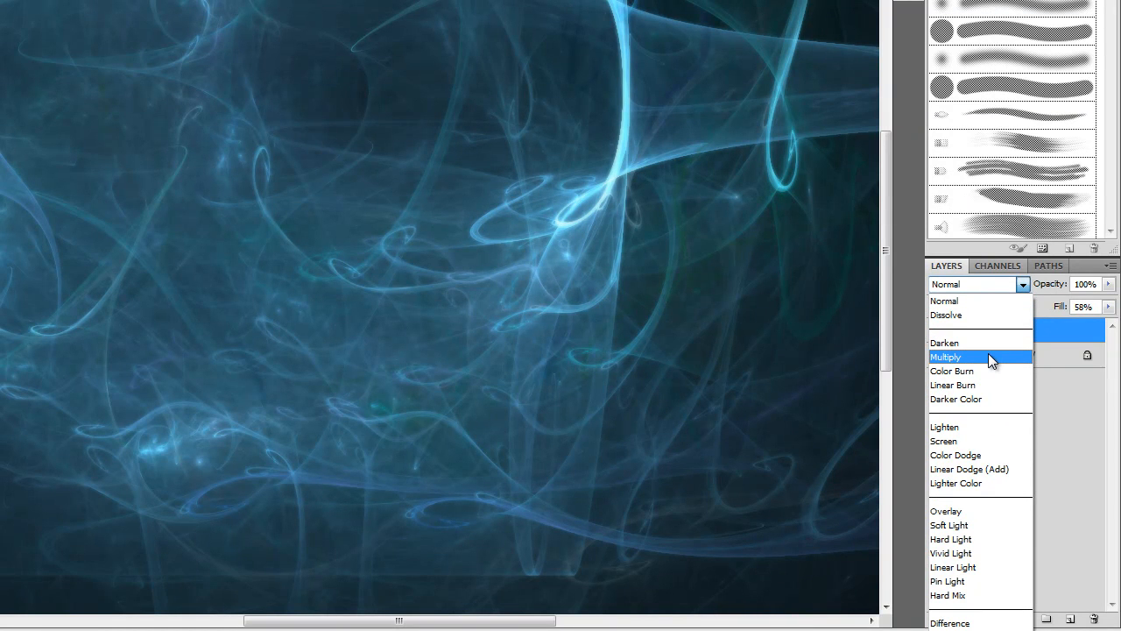
left_click(946, 356)
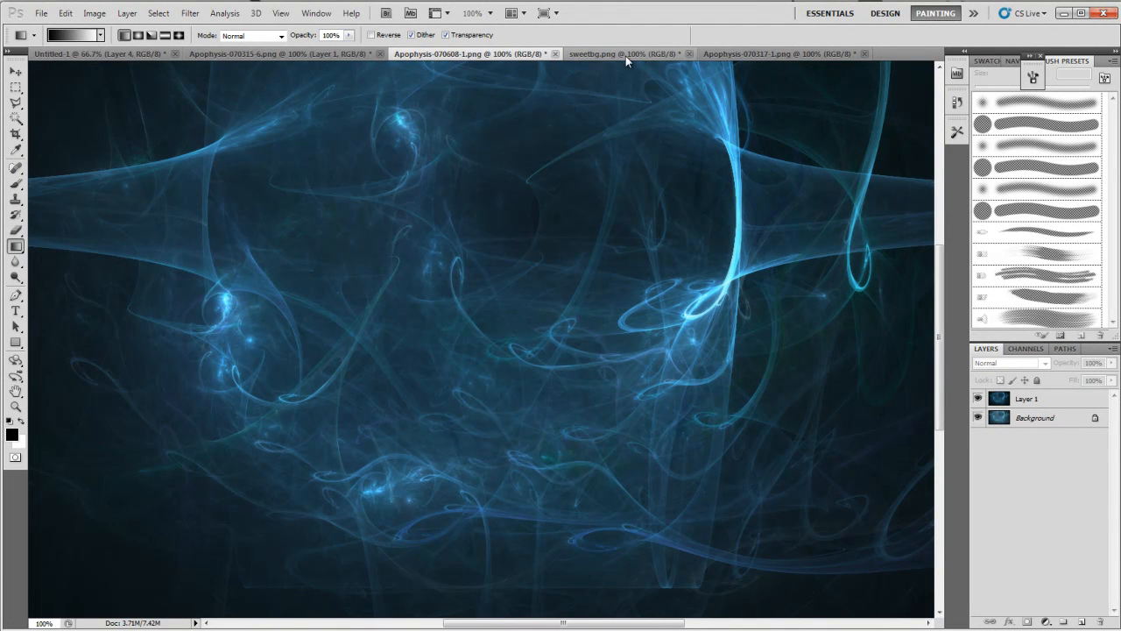
mouse_move(627, 60)
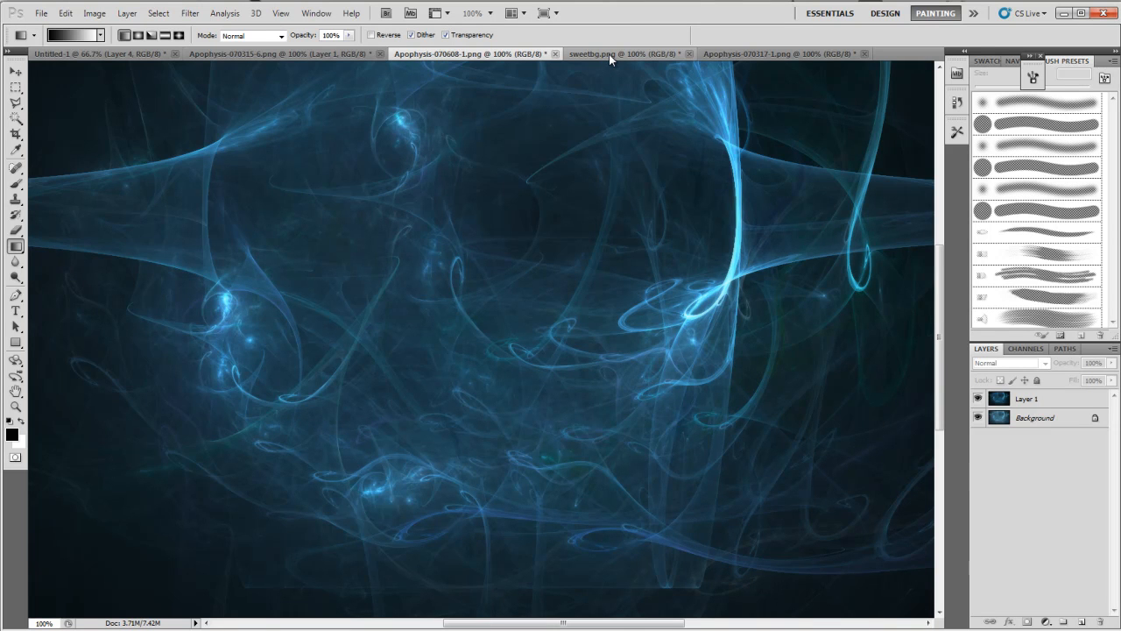
left_click(607, 54)
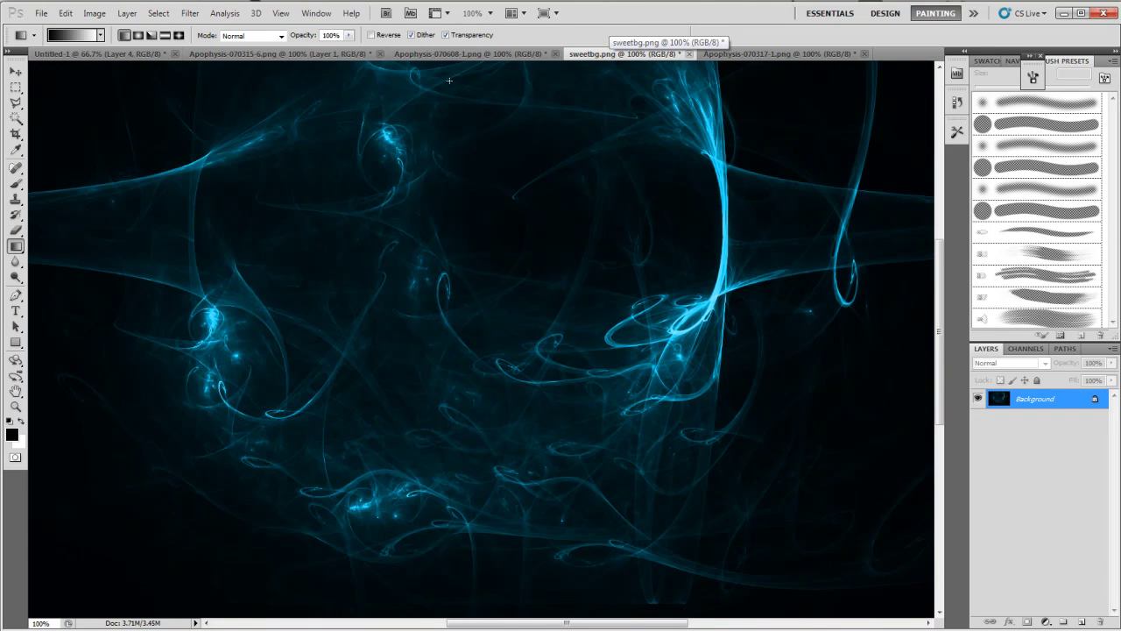
left_click(473, 53)
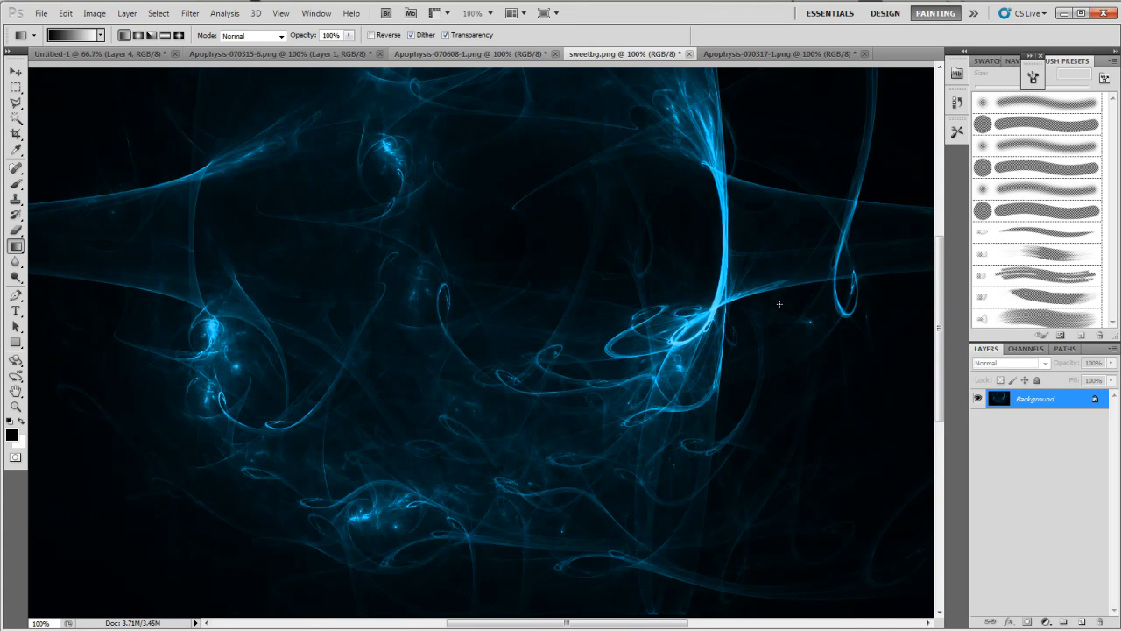
mouse_move(738, 108)
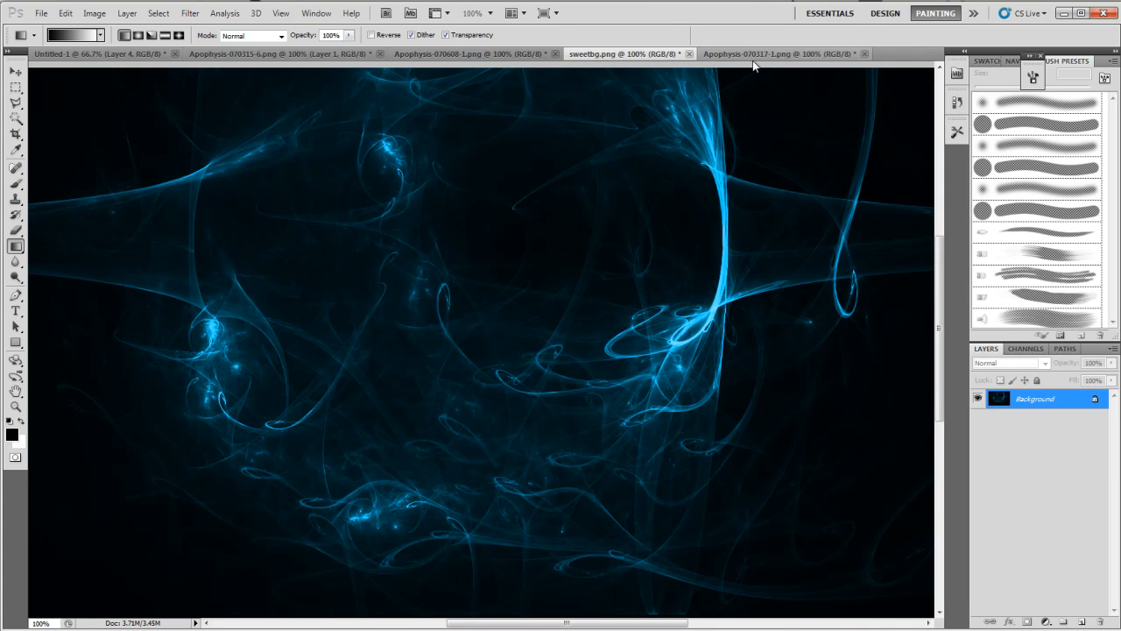
mouse_move(753, 72)
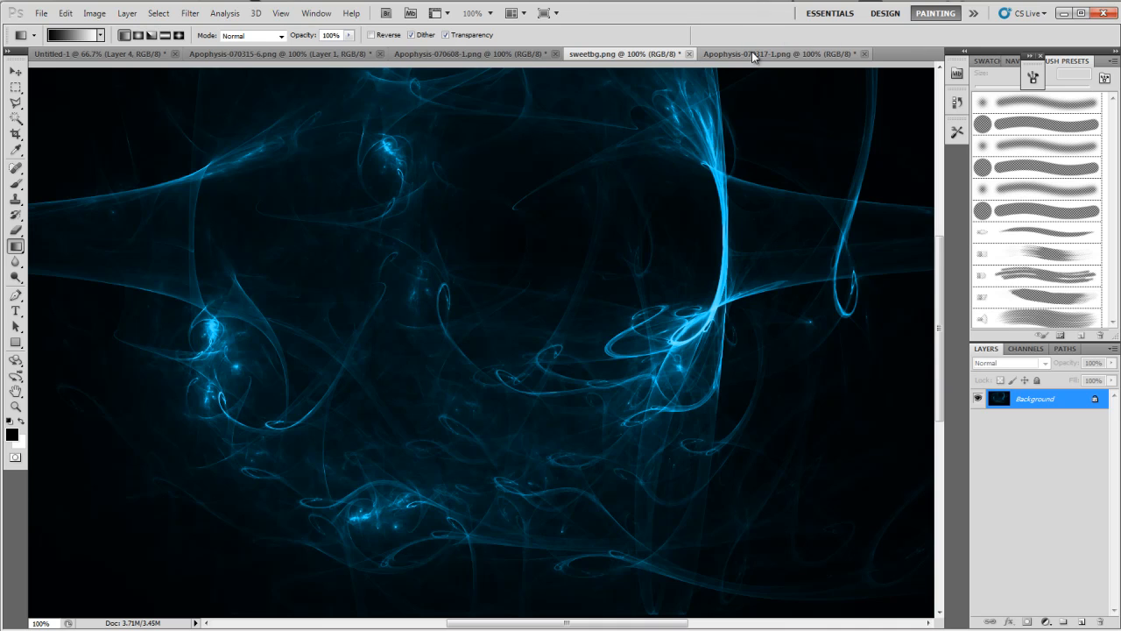
Switch to the green Apophysis-070317-1.png document.
left_click(753, 54)
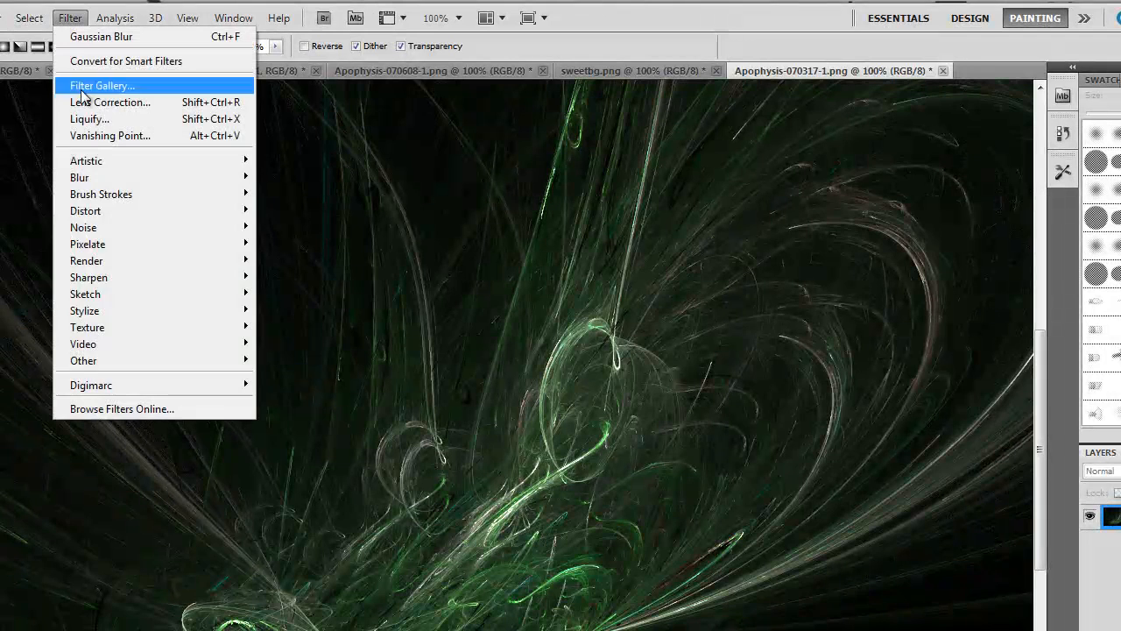
mouse_move(89, 277)
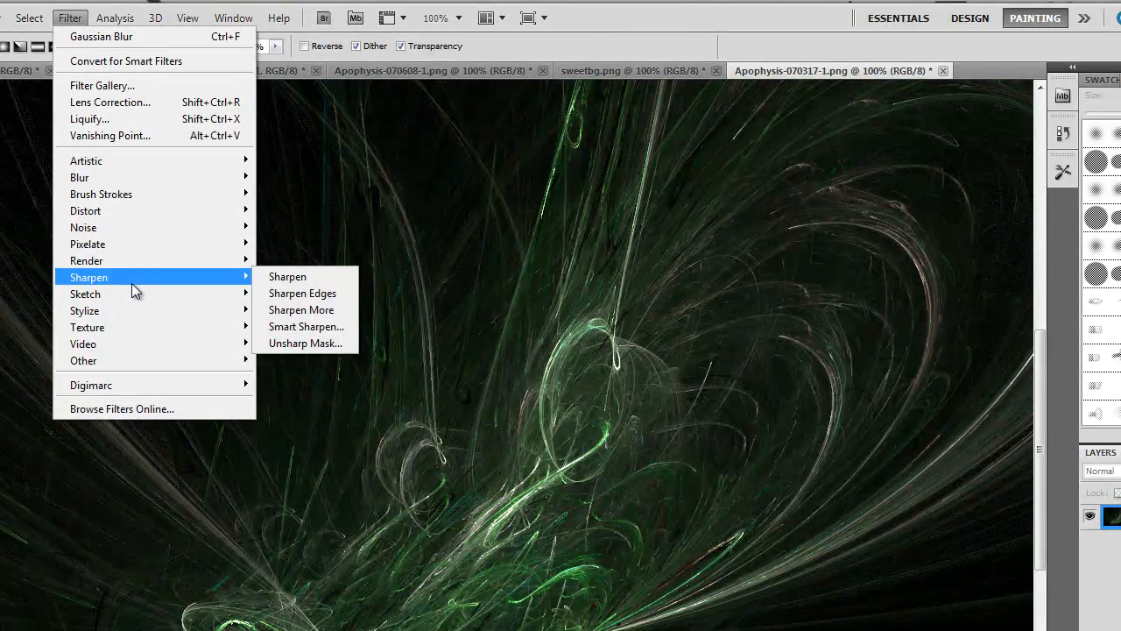
mouse_move(314, 325)
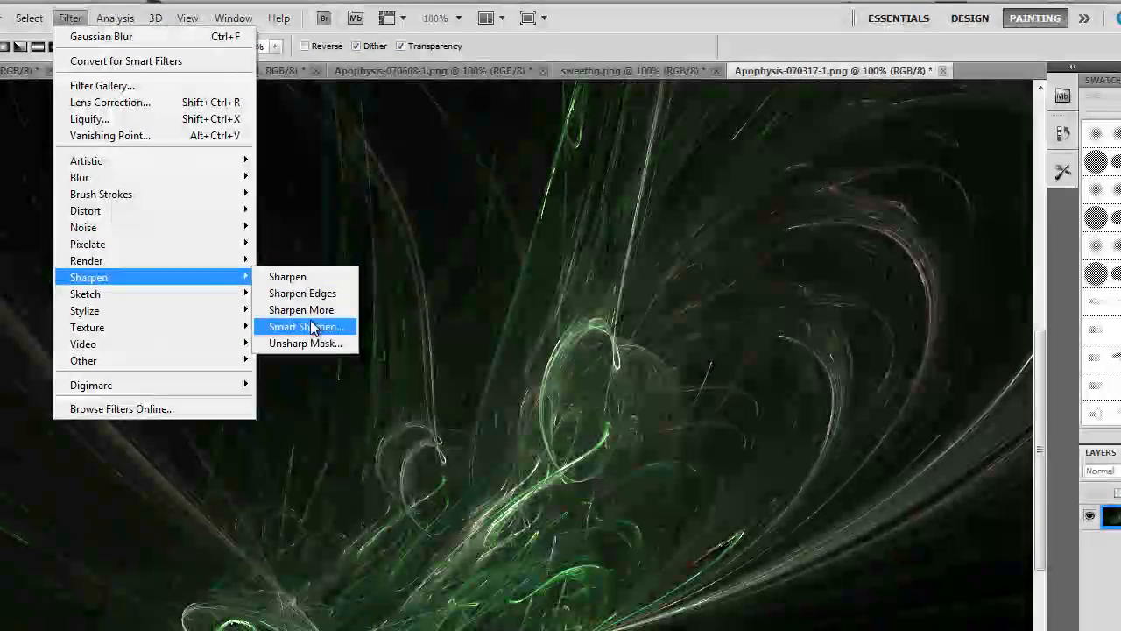
mouse_move(328, 344)
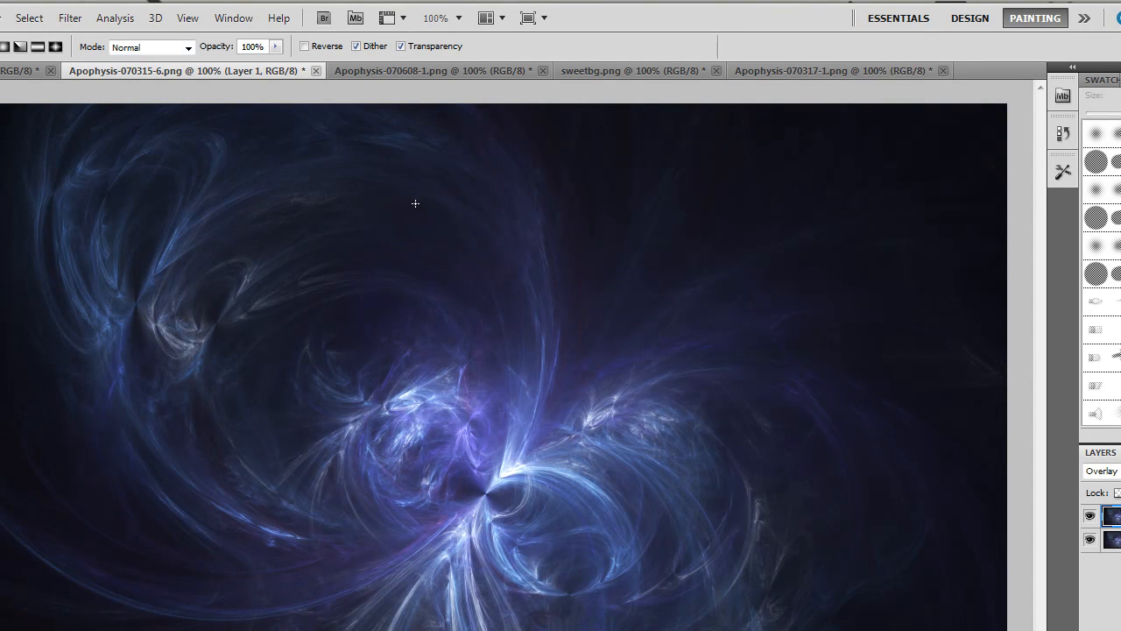
mouse_move(451, 282)
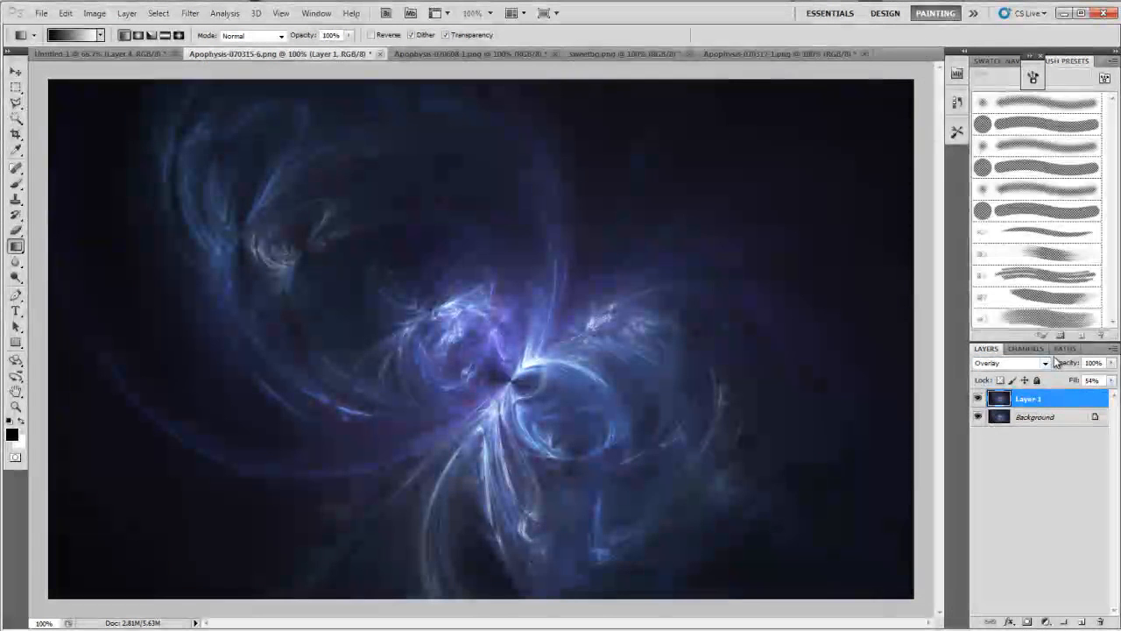
Compare Layer 1's blend modes and drag its Fill down to about 47%.
left_click(1011, 363)
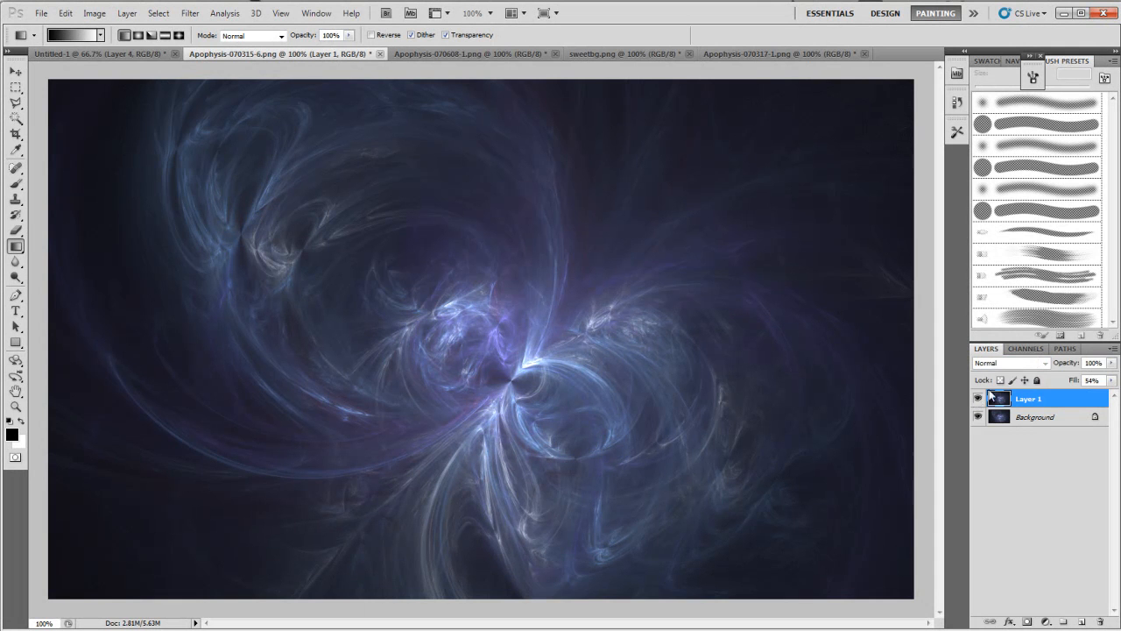
left_click(1017, 363)
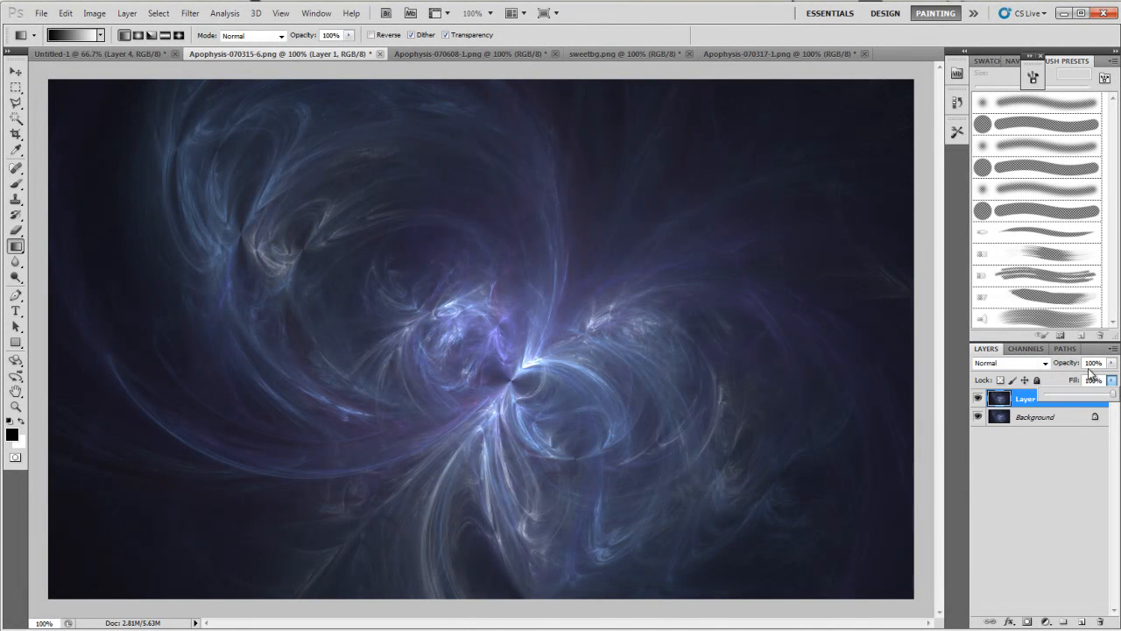
left_click(1016, 363)
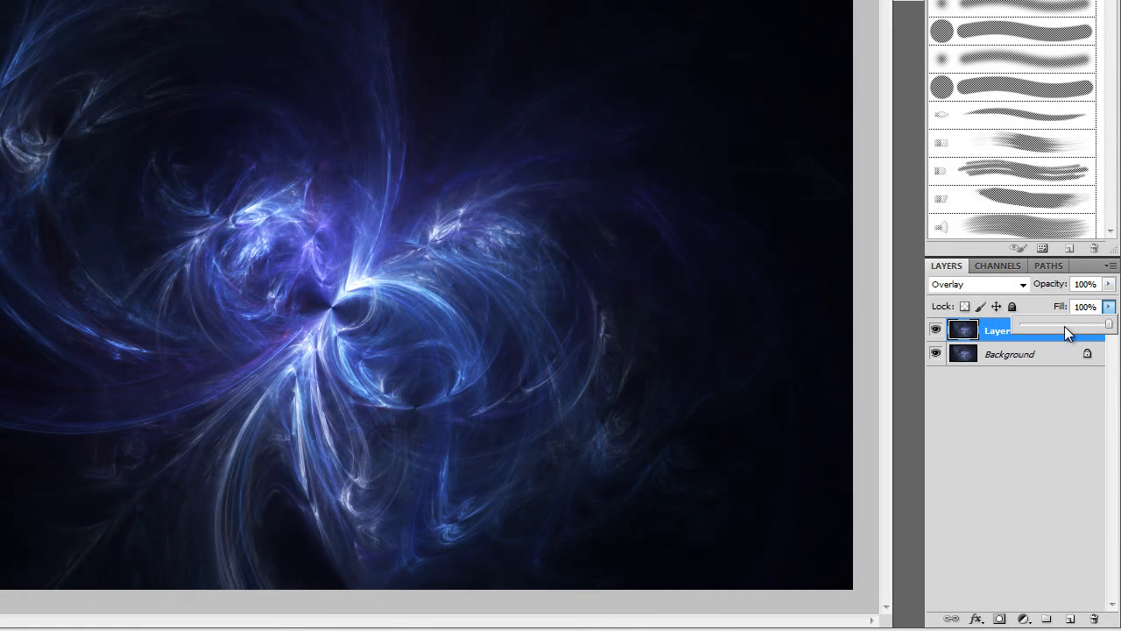
left_click_drag(1101, 325, 1060, 325)
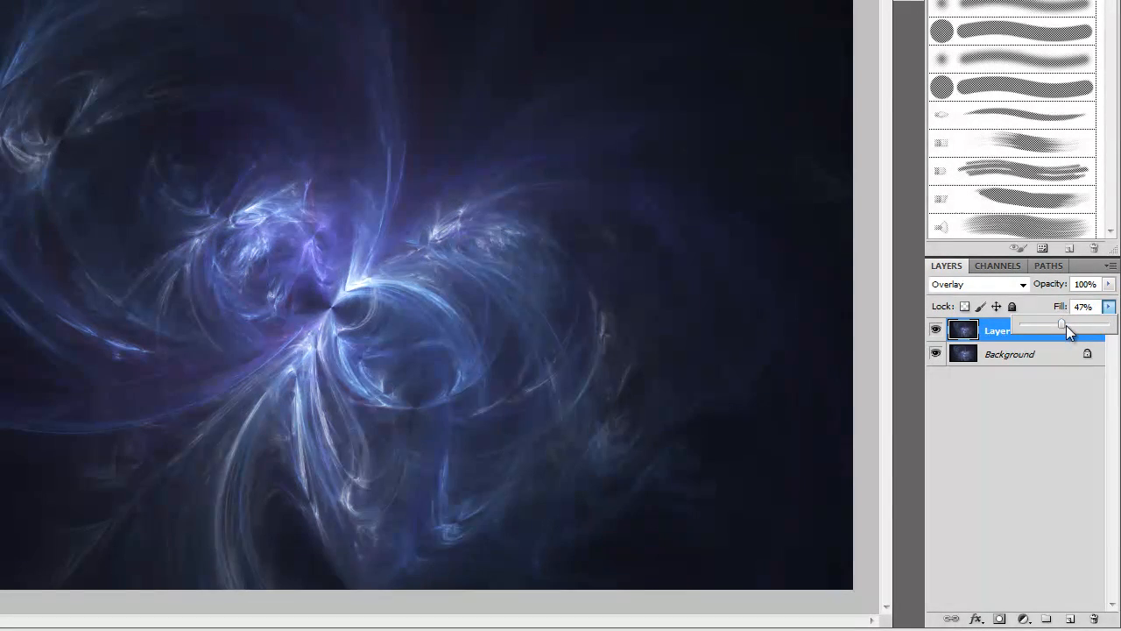
left_click_drag(1060, 325, 1067, 324)
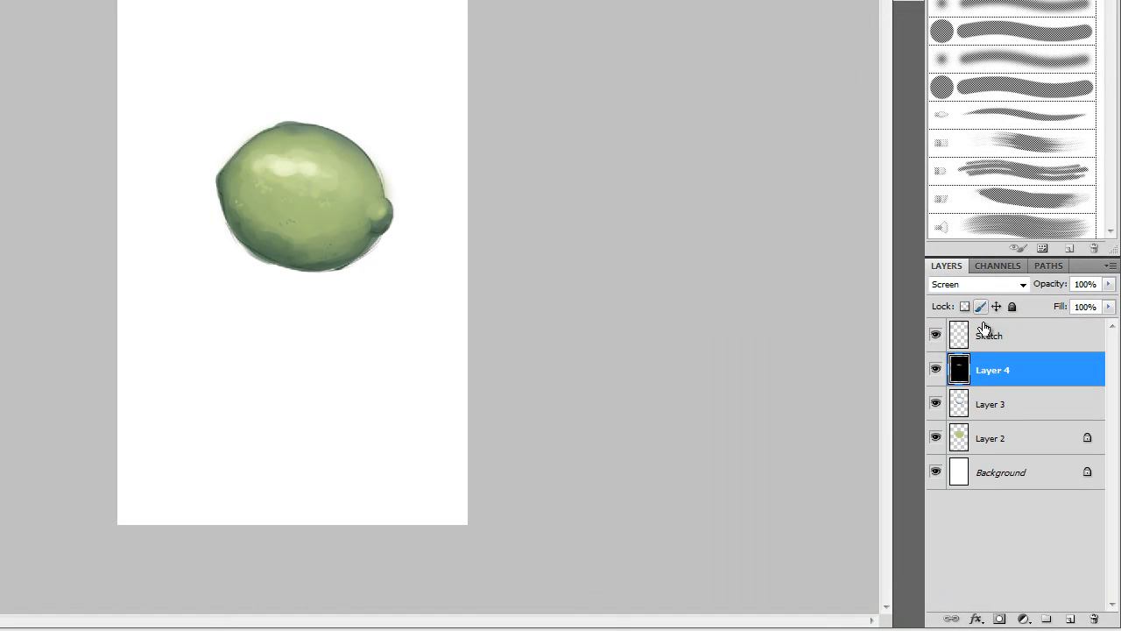
Select the Sketch layer so the new gradient layer is added above it.
left_click(1073, 618)
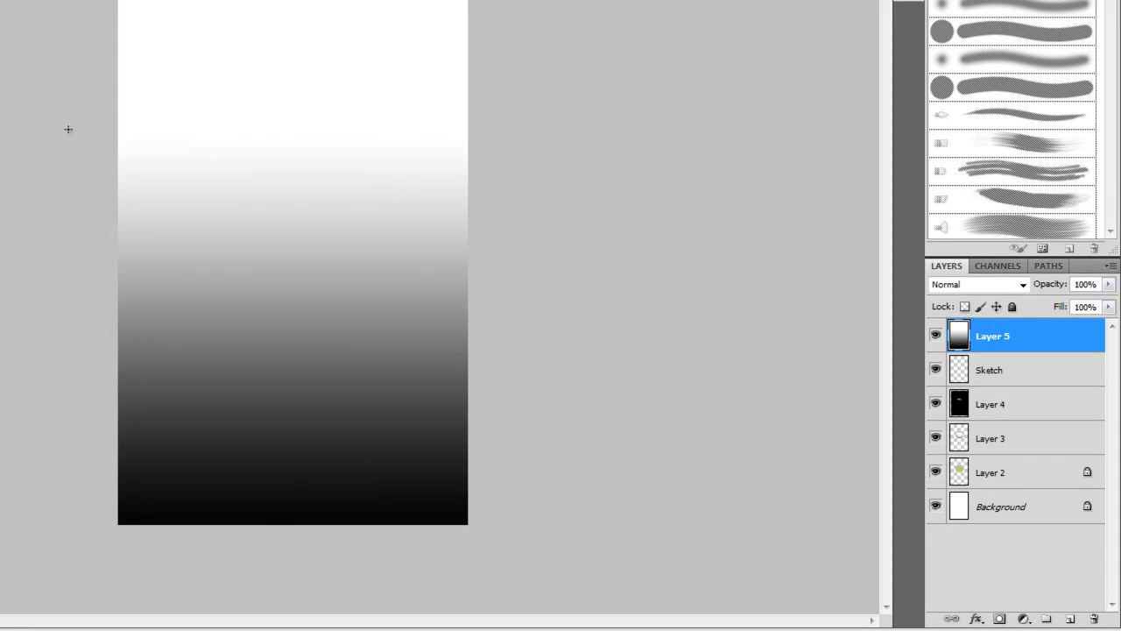
left_click(133, 13)
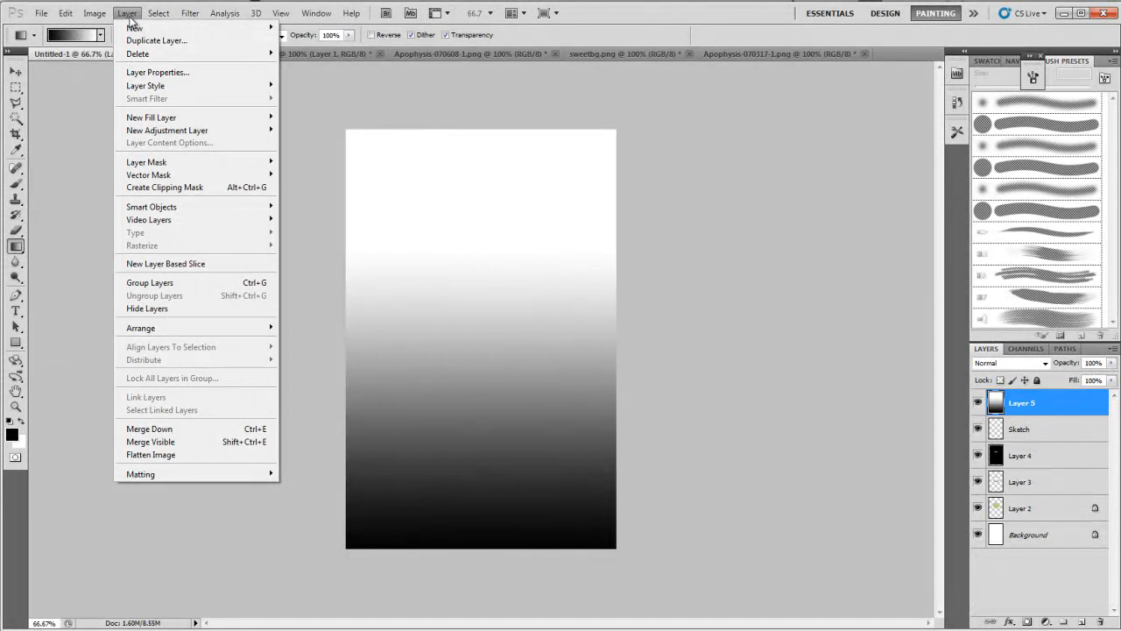
left_click(186, 15)
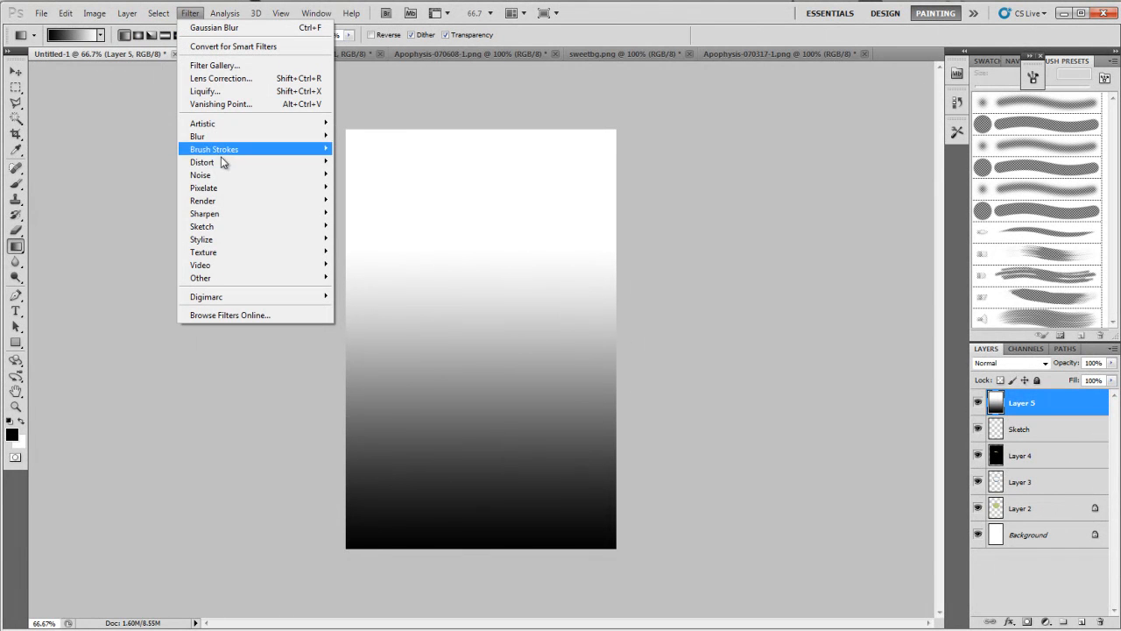
mouse_move(235, 200)
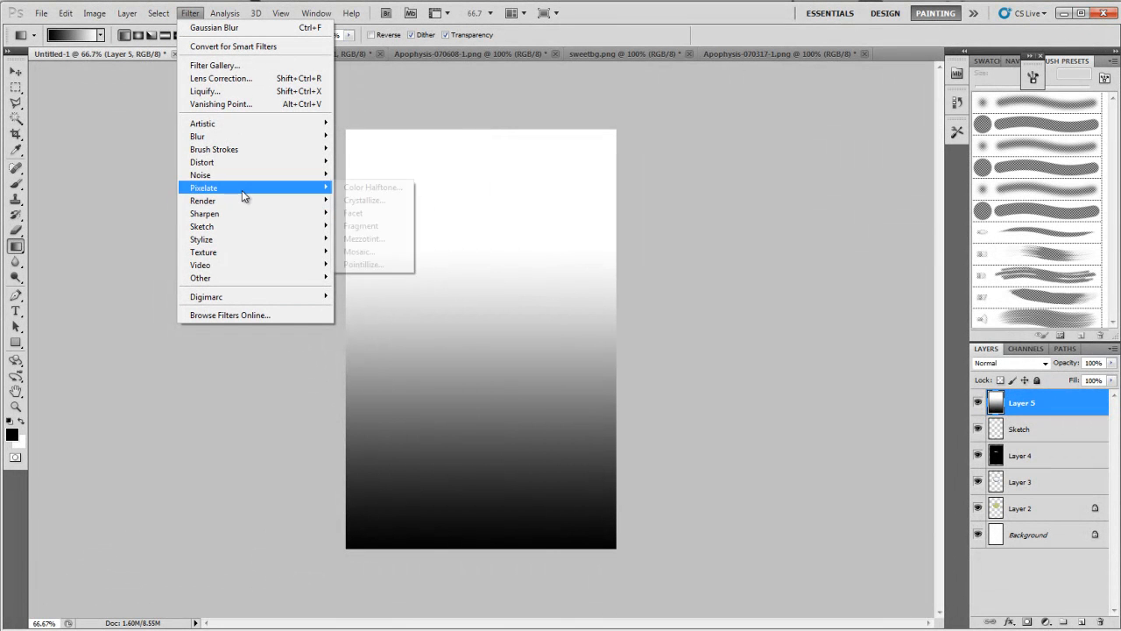
left_click(674, 260)
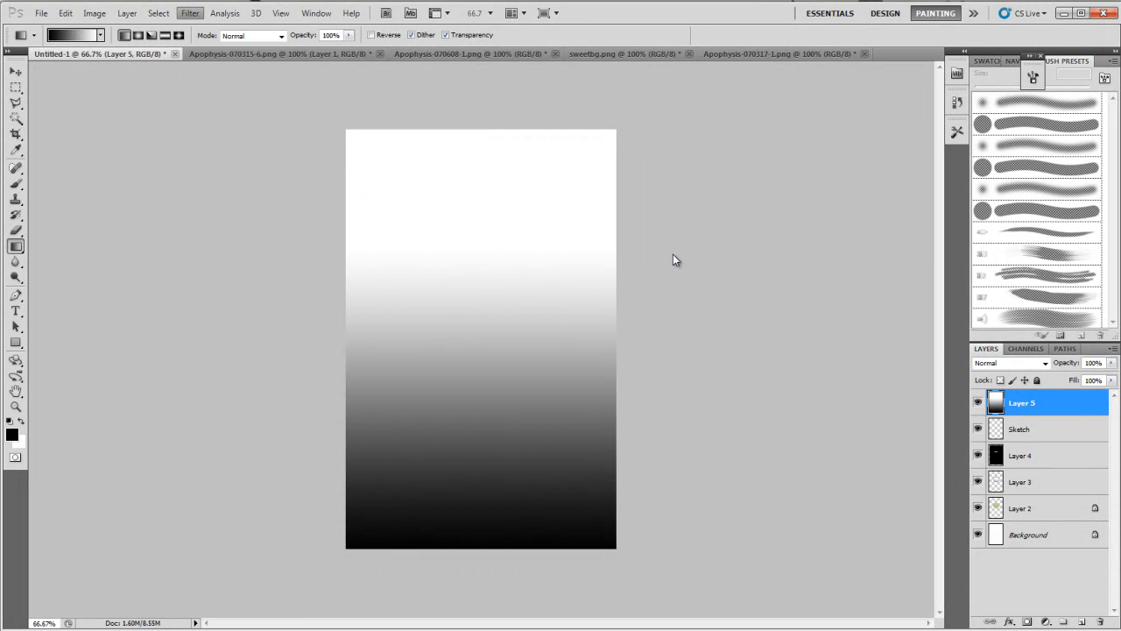
mouse_move(661, 279)
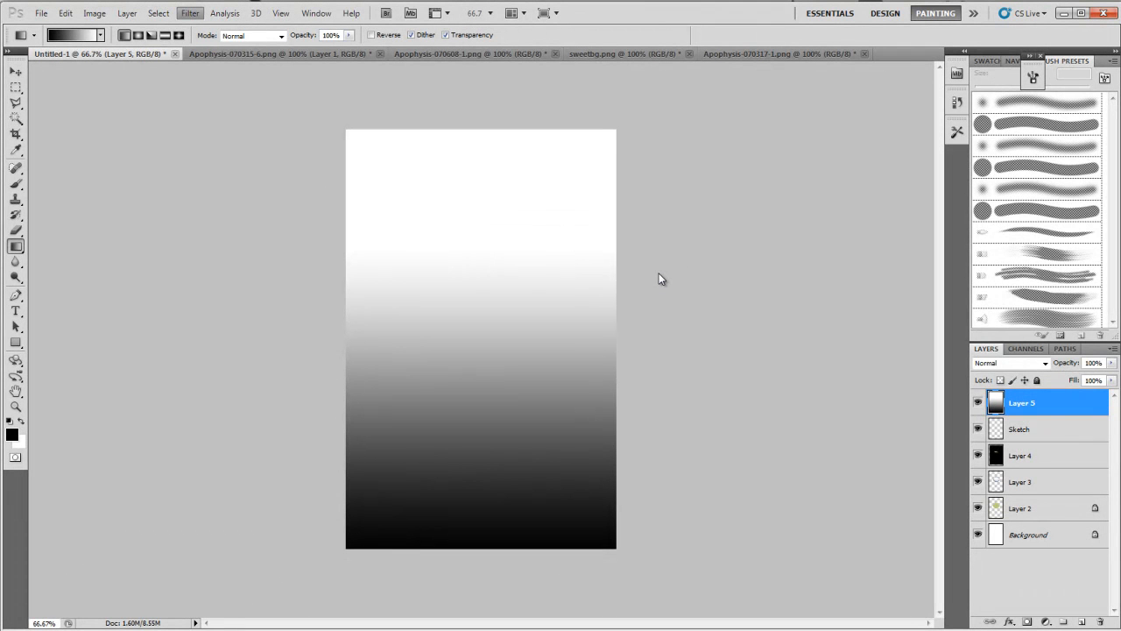
mouse_move(485, 147)
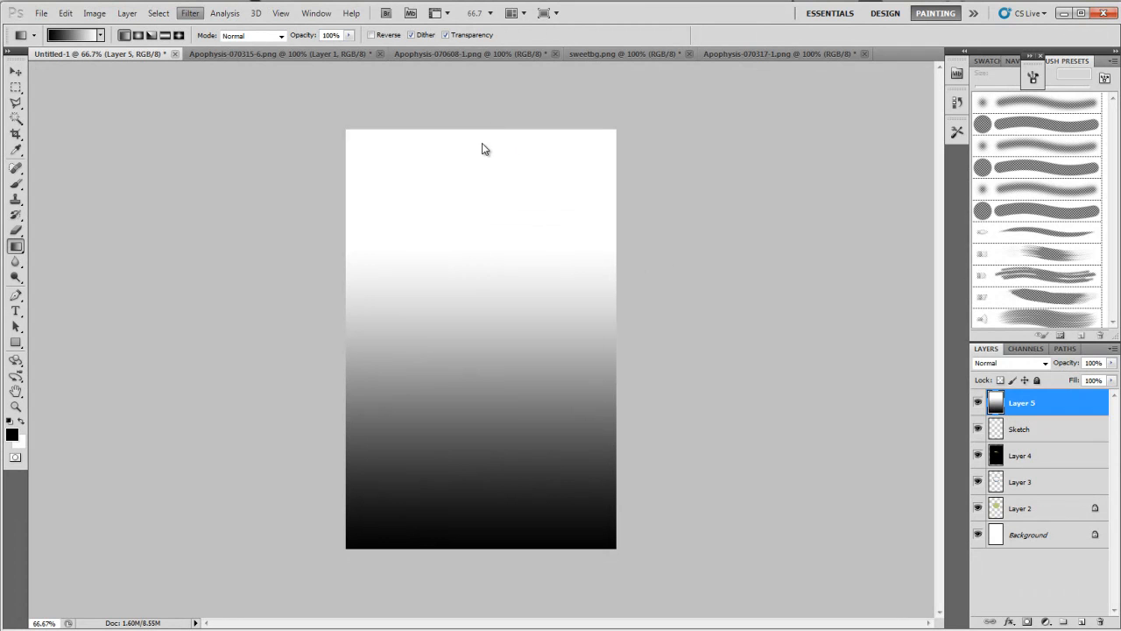
mouse_move(409, 578)
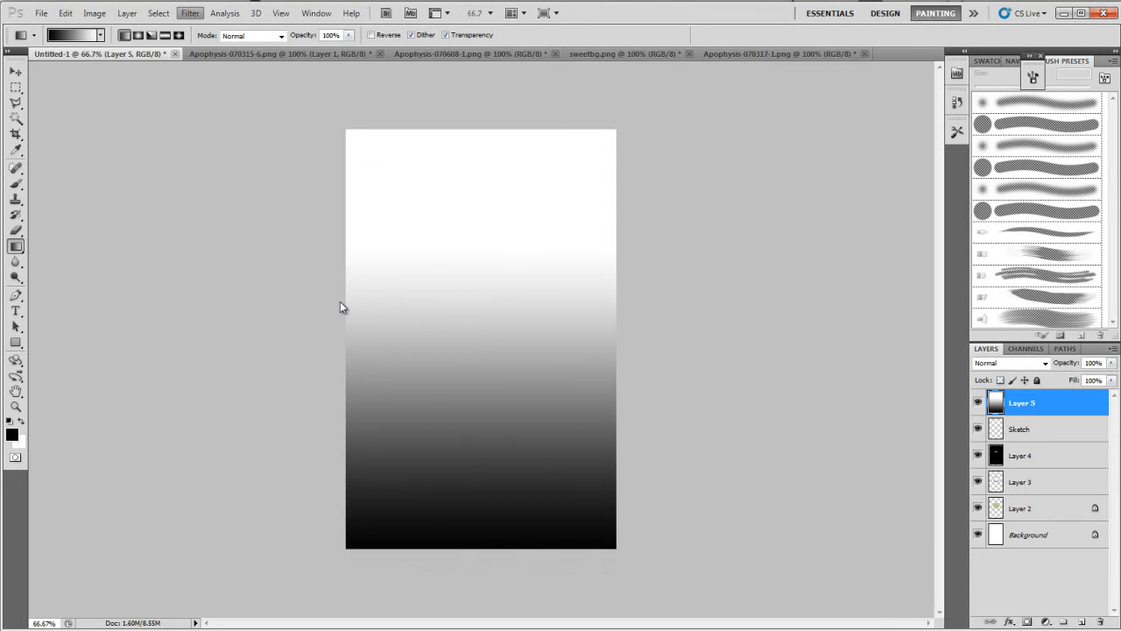
mouse_move(409, 429)
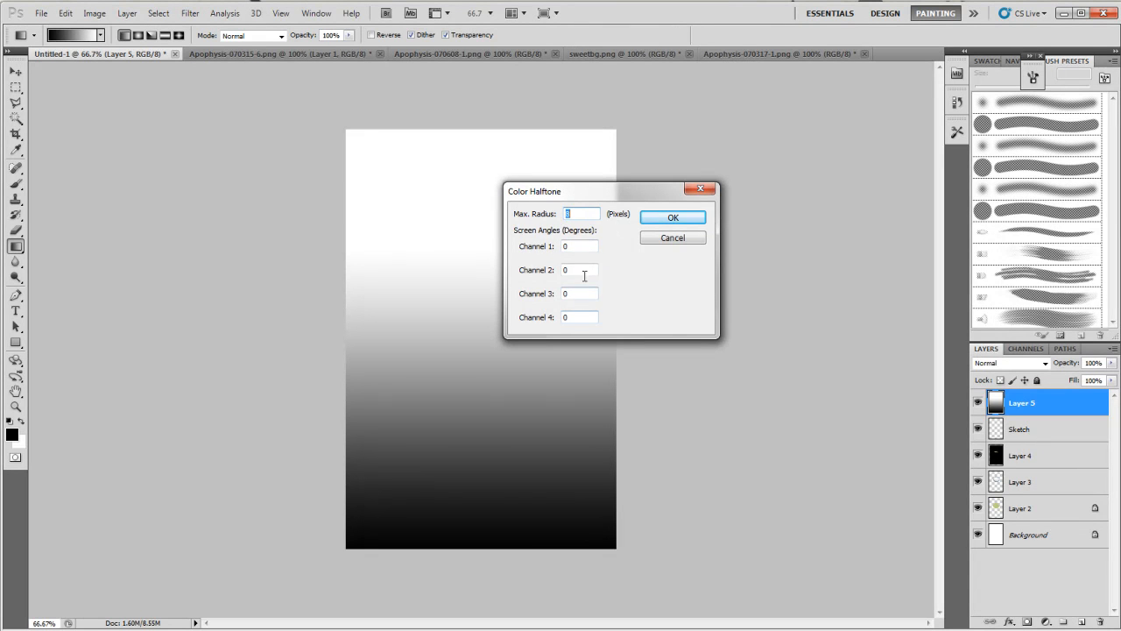
mouse_move(536, 298)
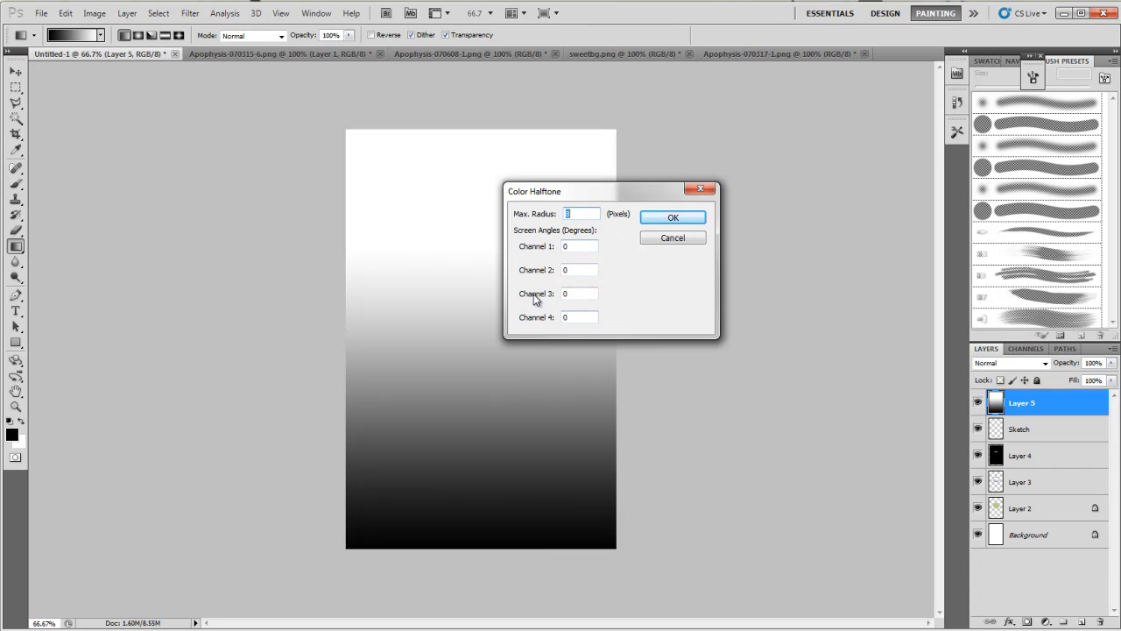
mouse_move(547, 358)
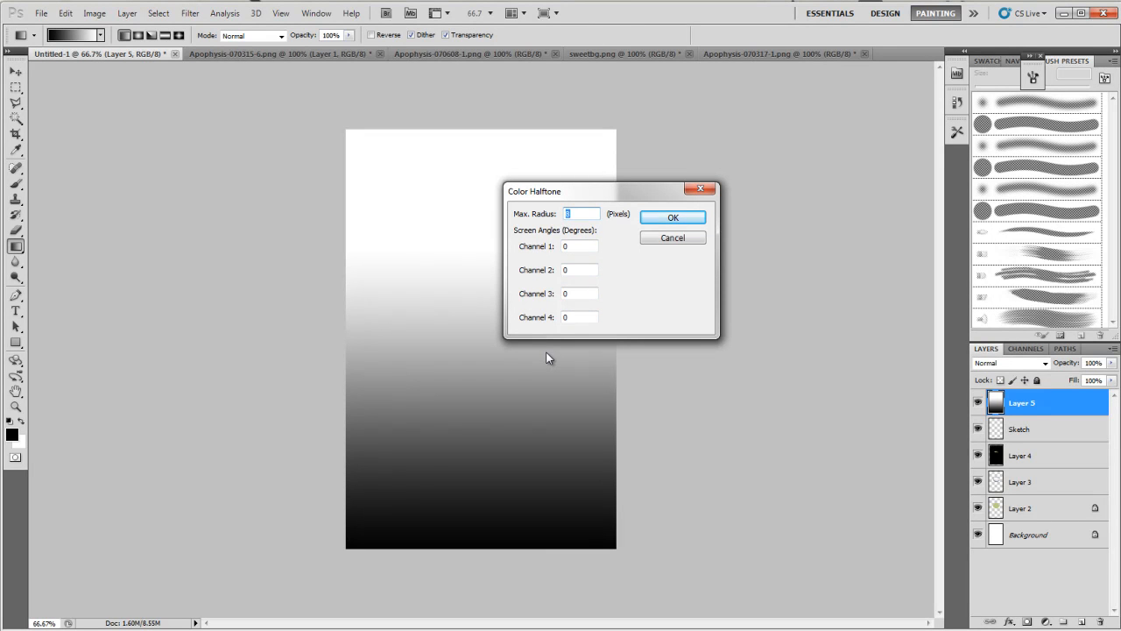
mouse_move(552, 354)
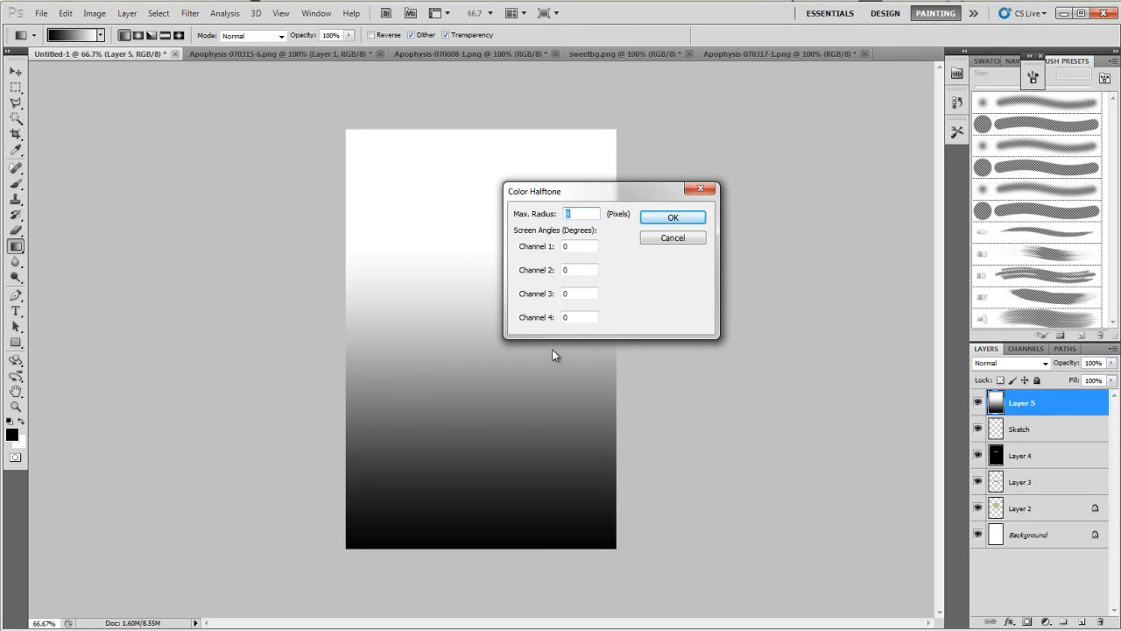
mouse_move(682, 218)
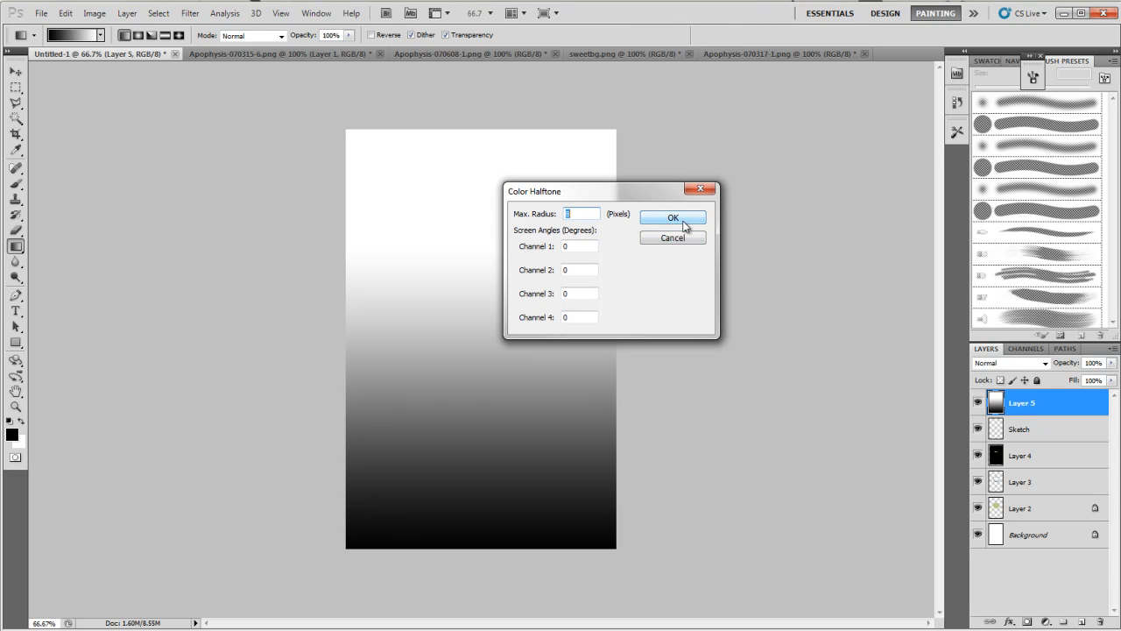
Apply Color Halftone with all channel angles at 0, creating black dots on Layer 5.
left_click(672, 218)
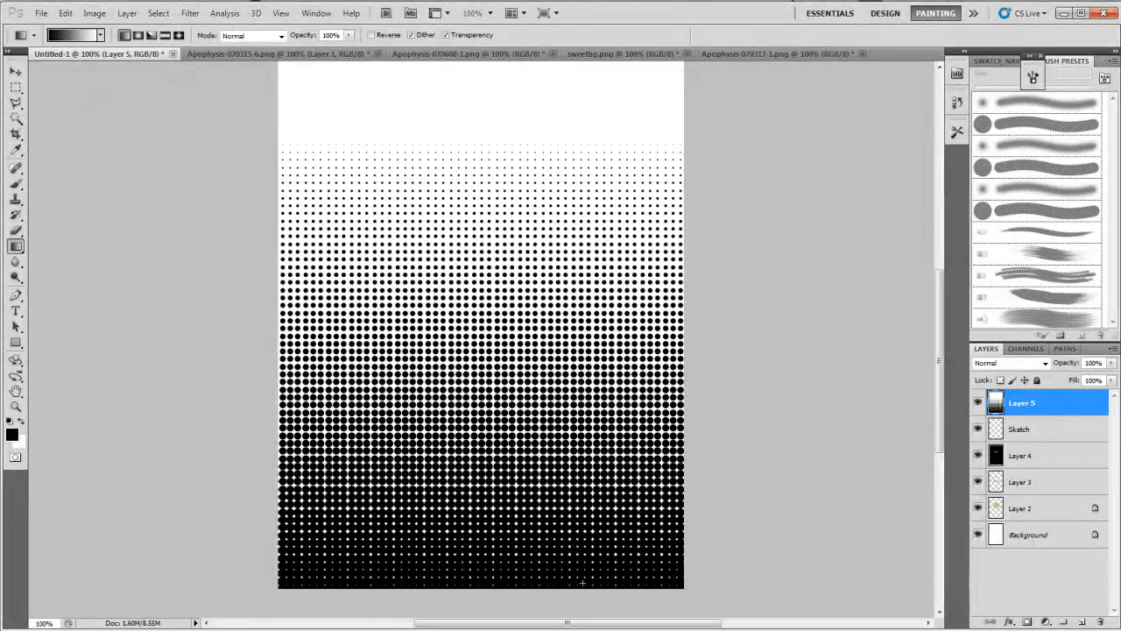
mouse_move(762, 568)
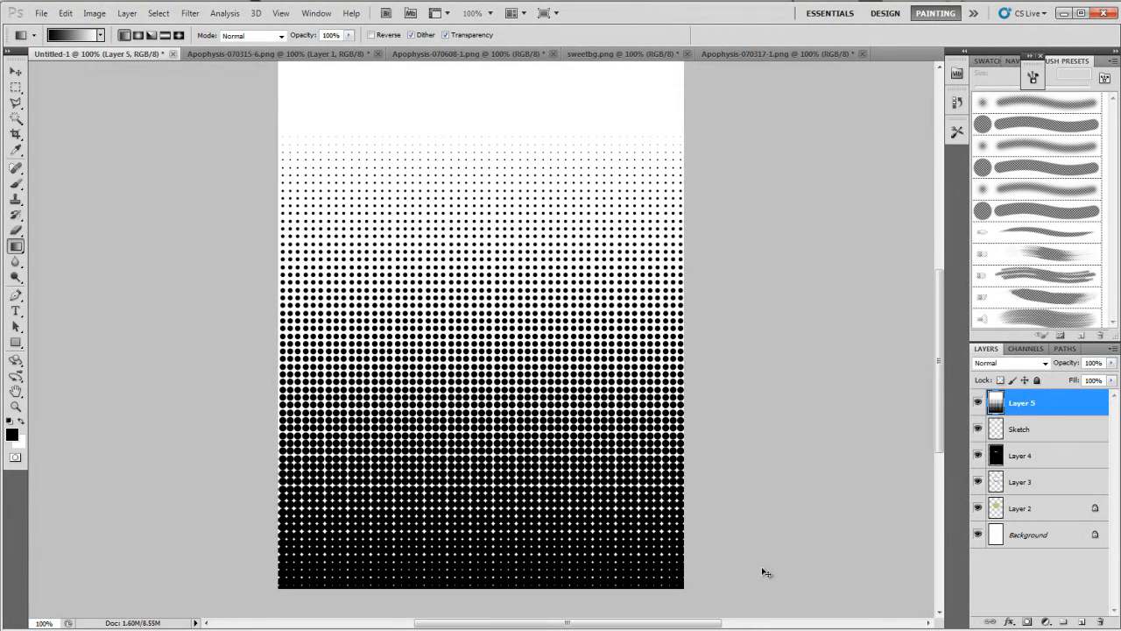
key("ctrl+minus")
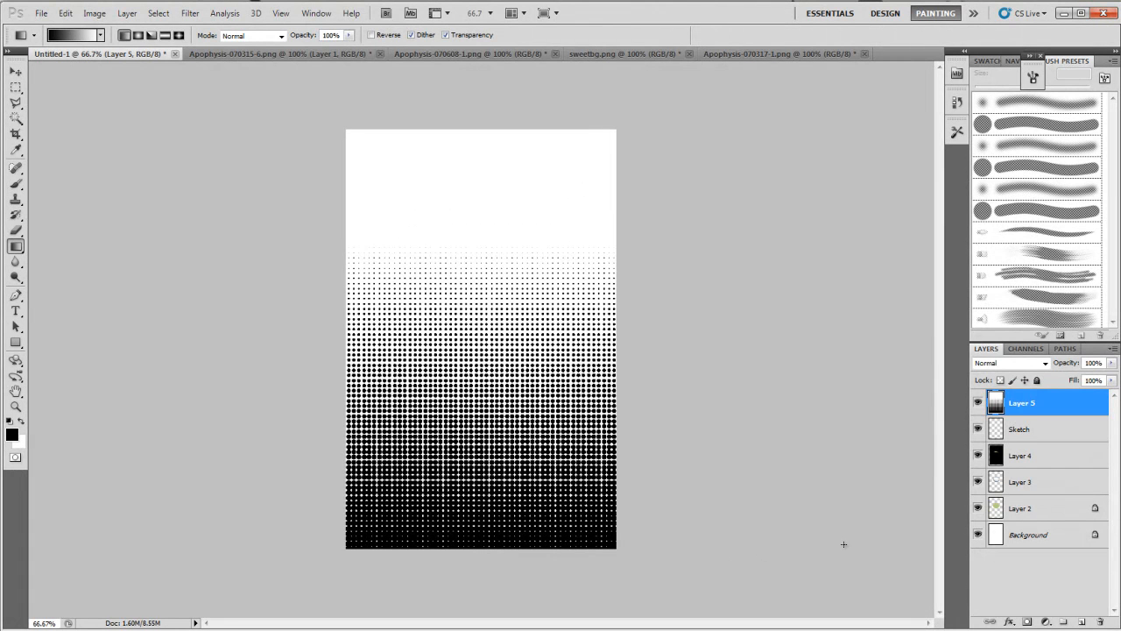
mouse_move(830, 544)
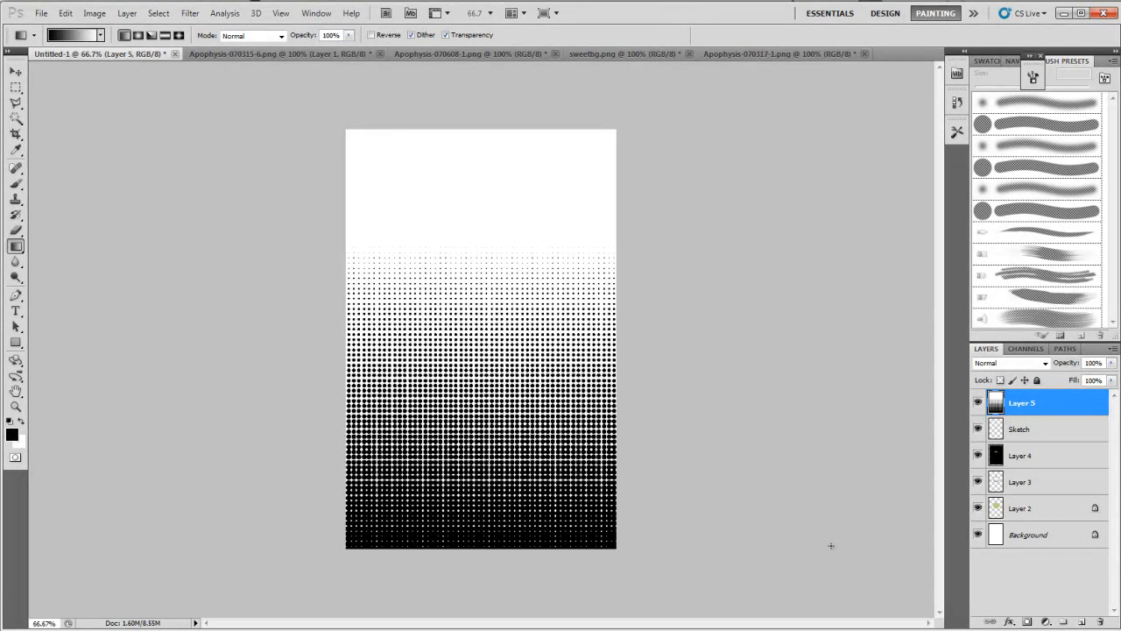